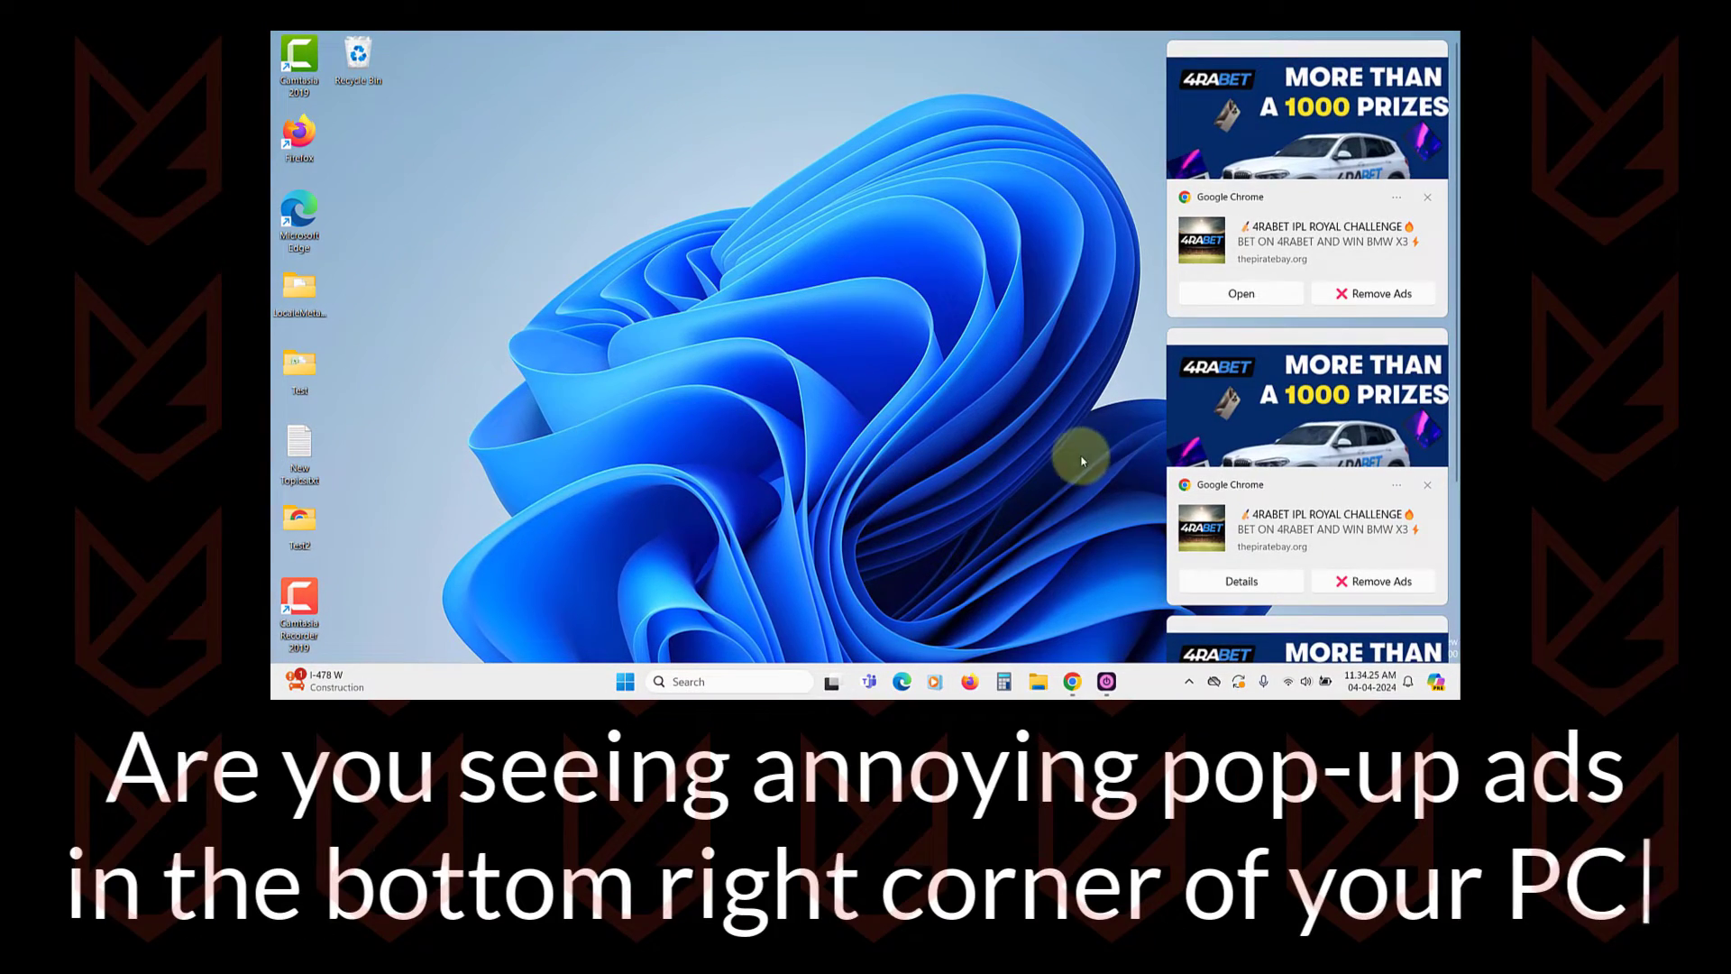
mouse_move(1376, 488)
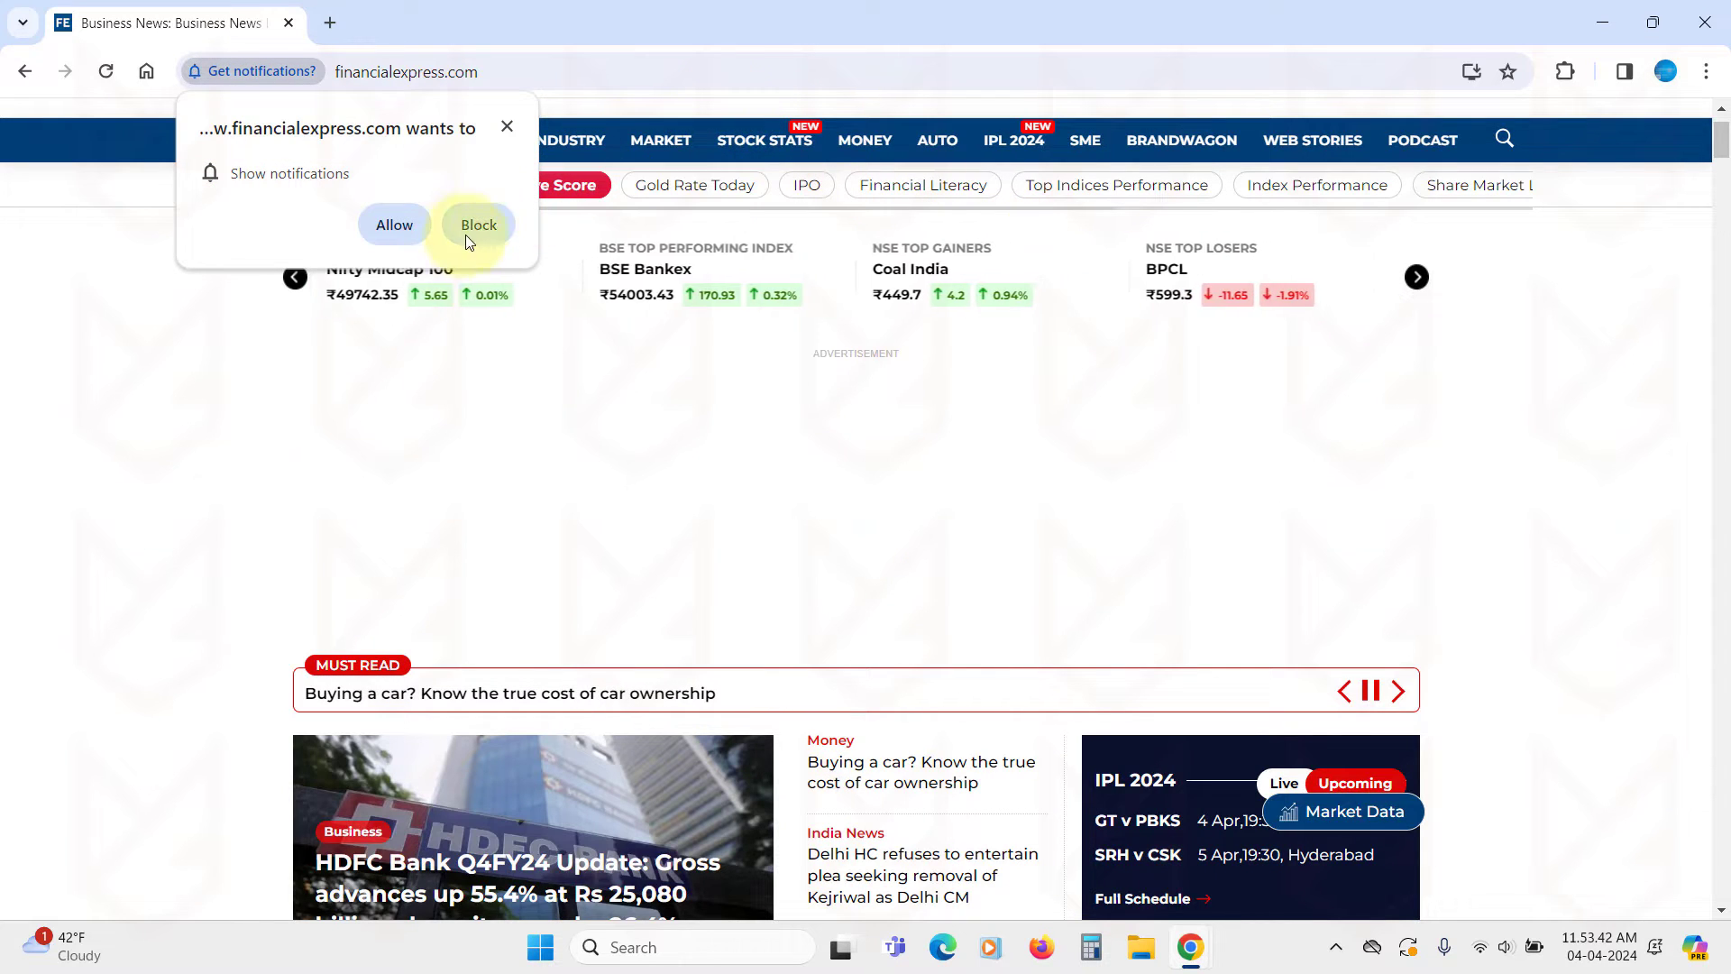
Block financialexpress.com from showing notifications via the permission prompt.
left_click(395, 224)
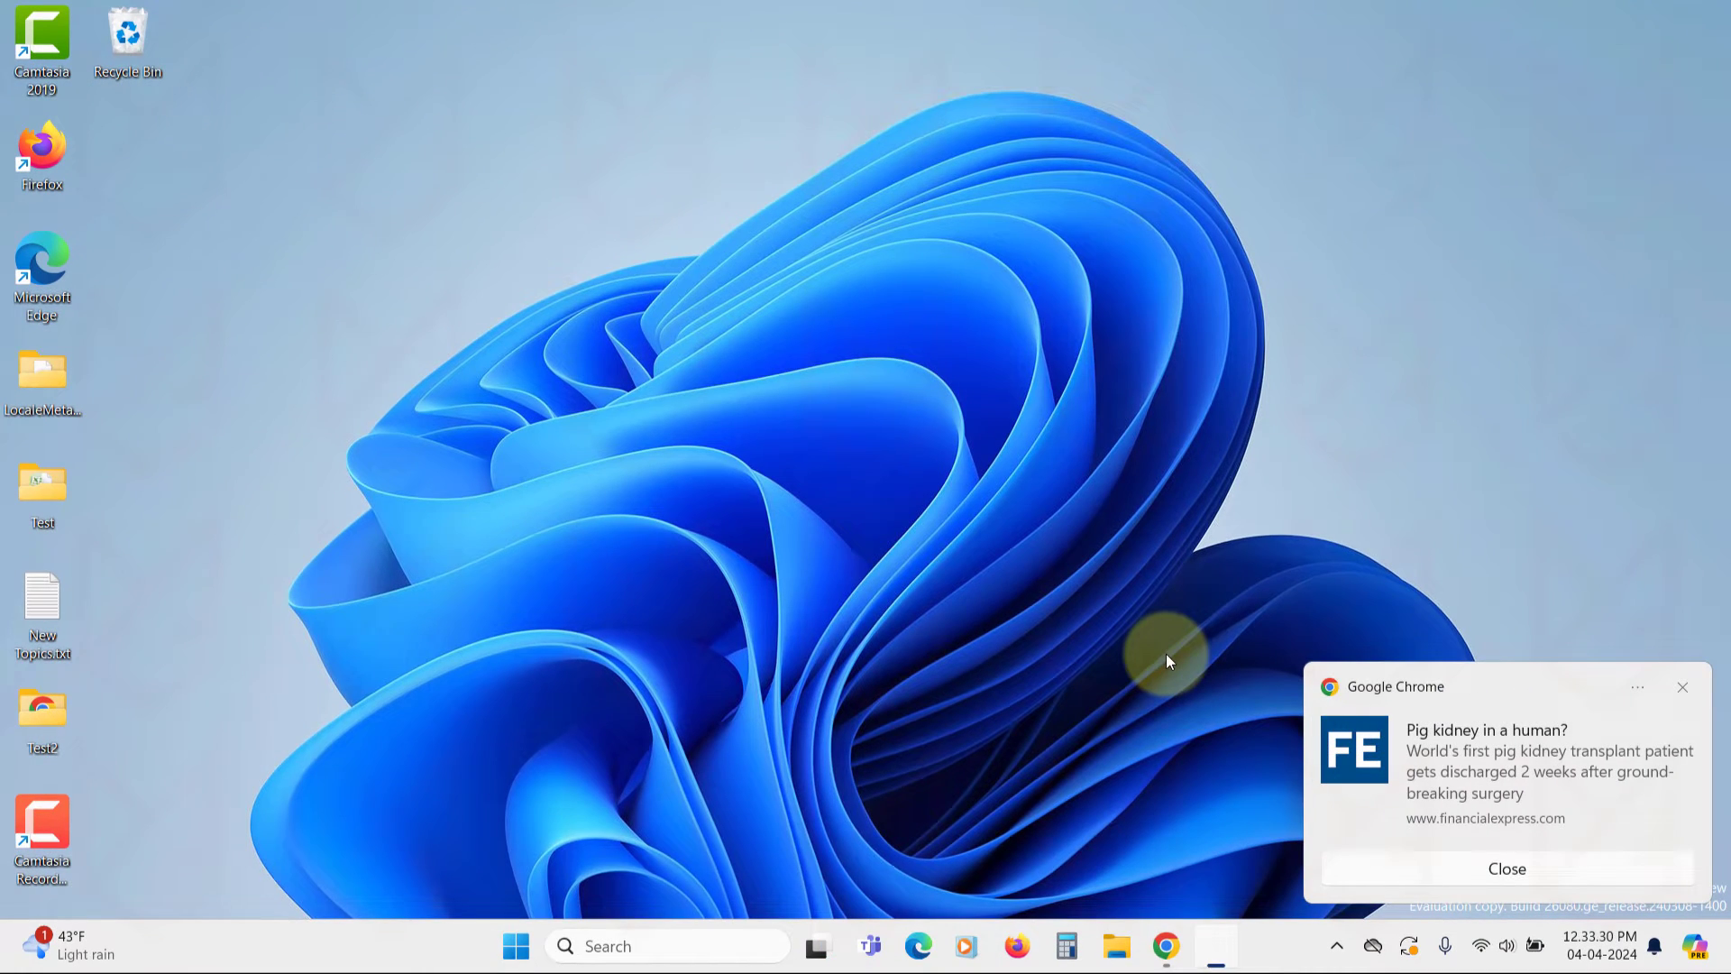
mouse_move(1567, 784)
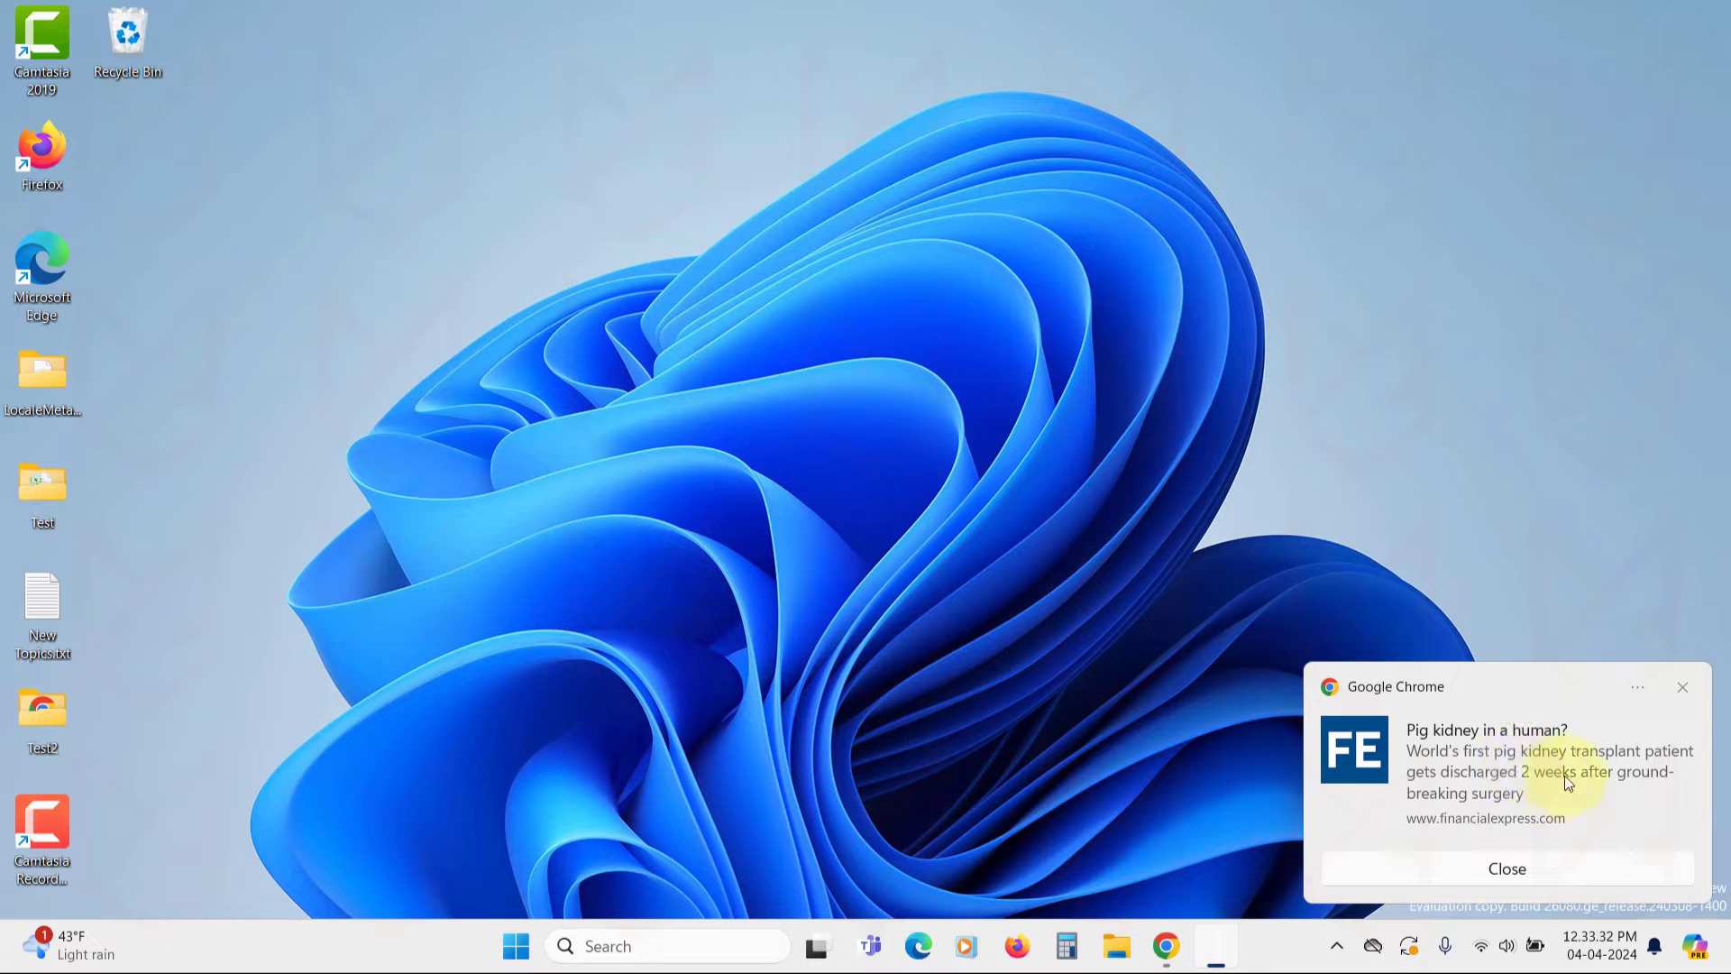
mouse_move(1159, 696)
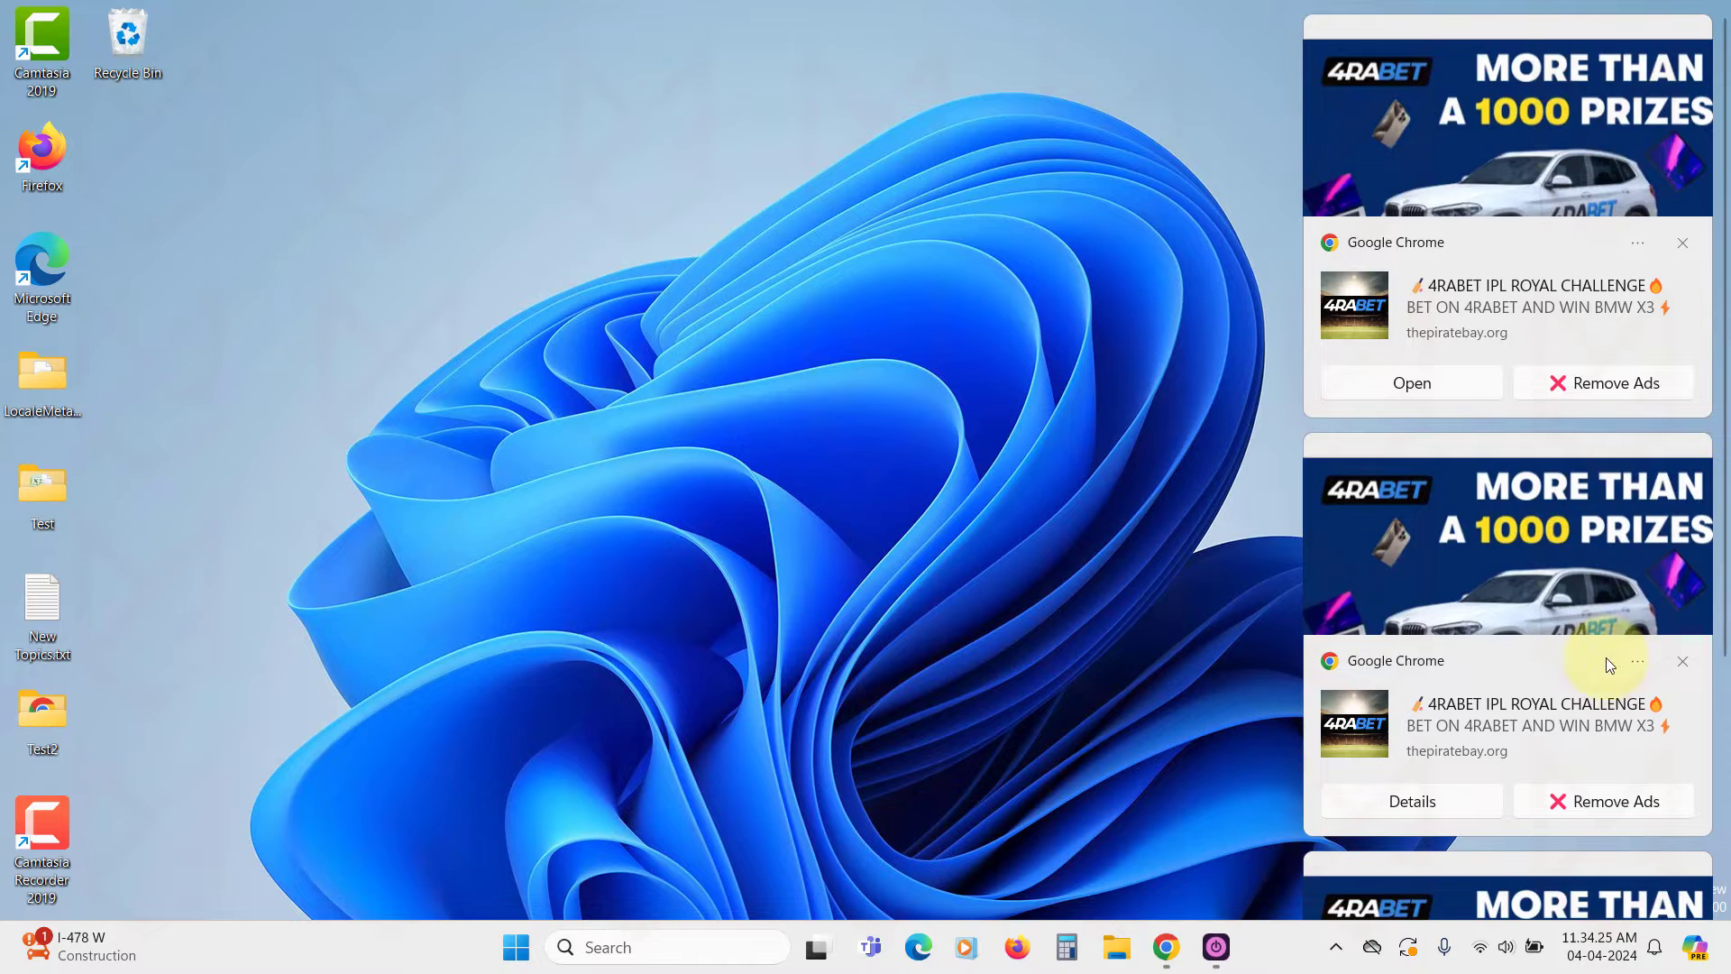
mouse_move(1602, 667)
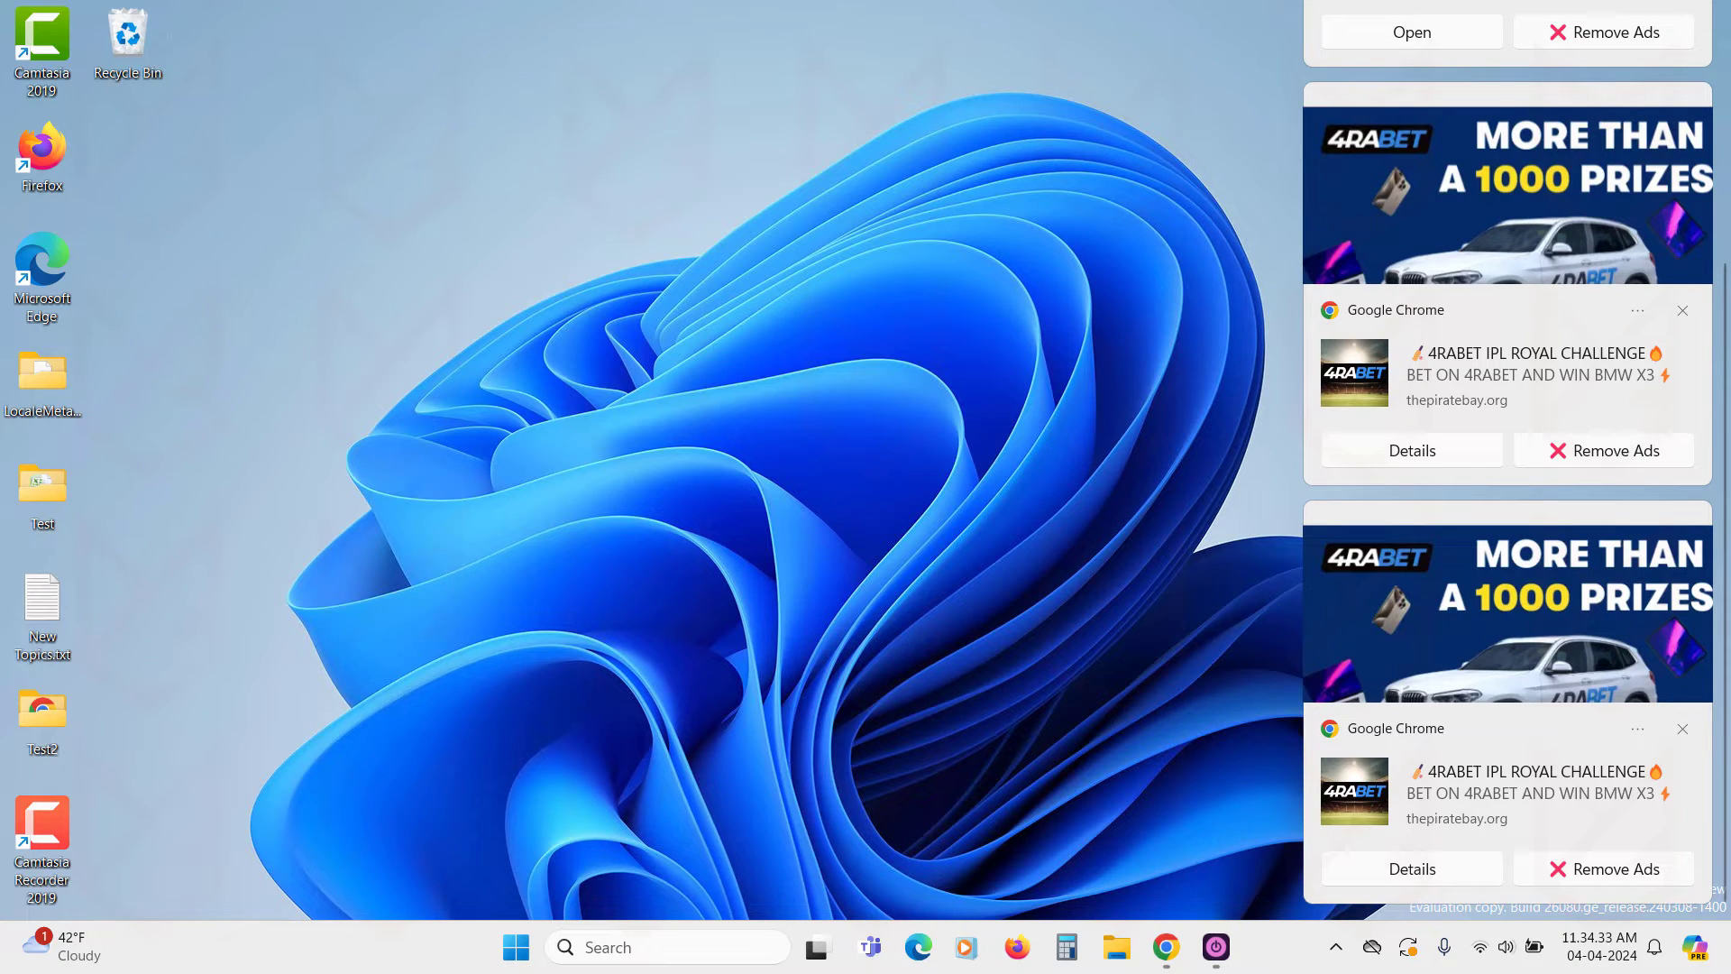
left_click(1164, 947)
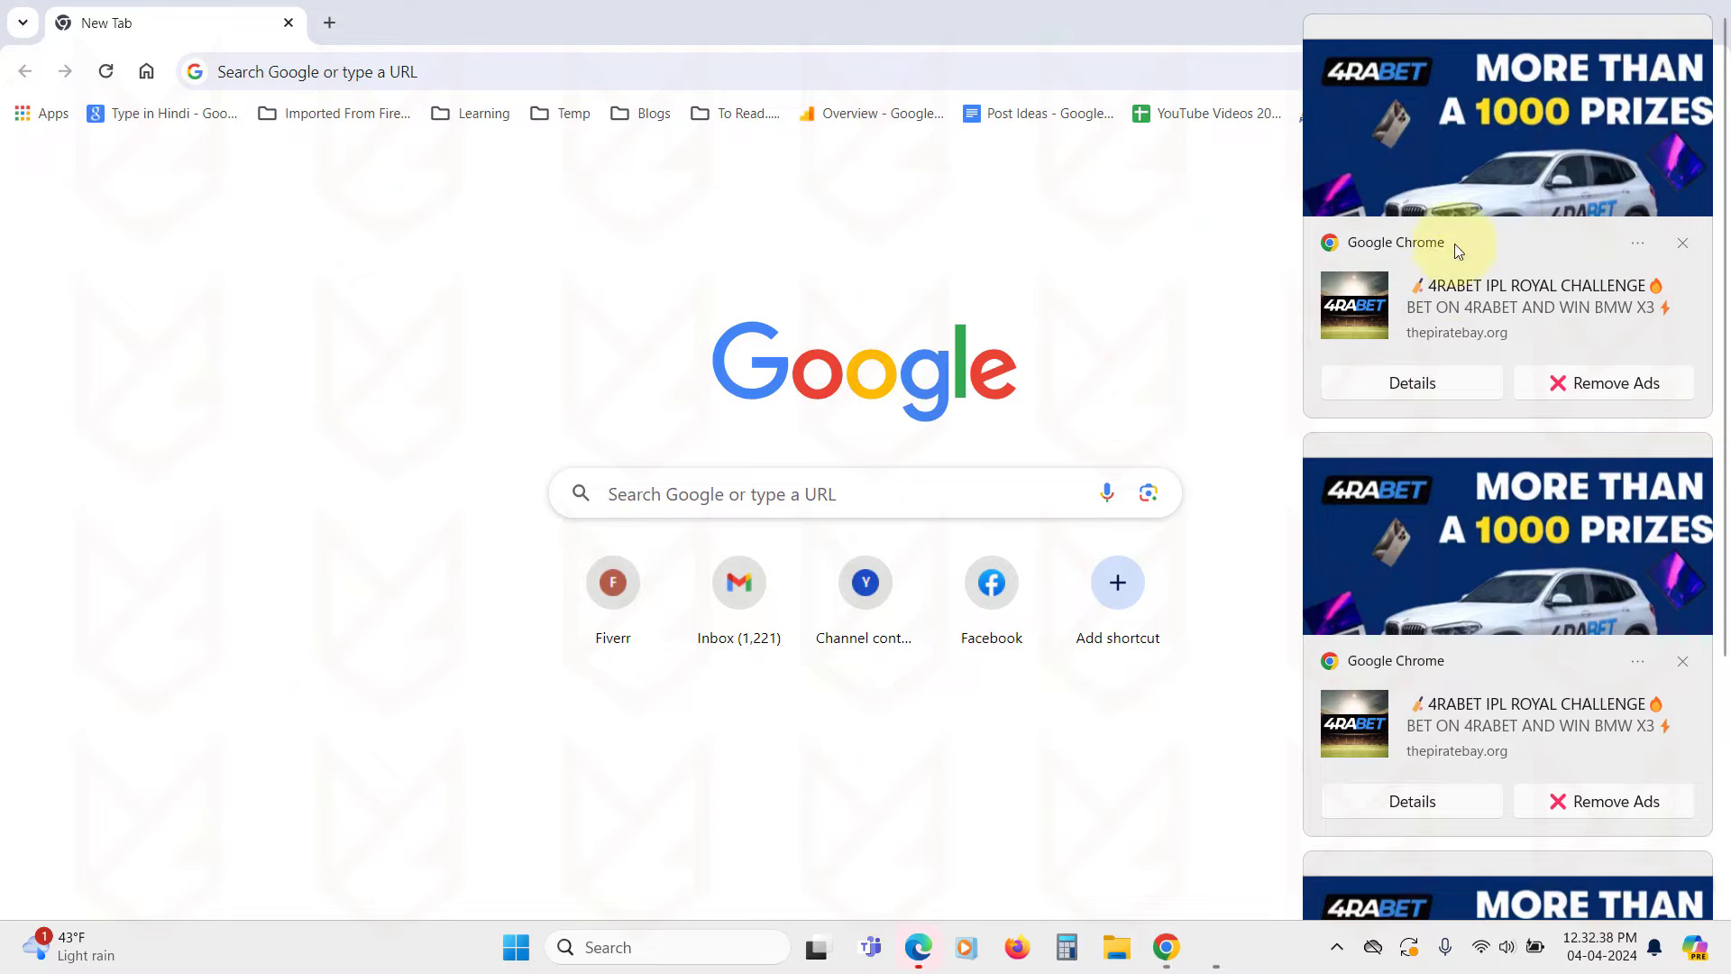
Clear all pending Chrome notifications in the Windows Notification Center, leaving Chrome's menu ready.
left_click(1599, 946)
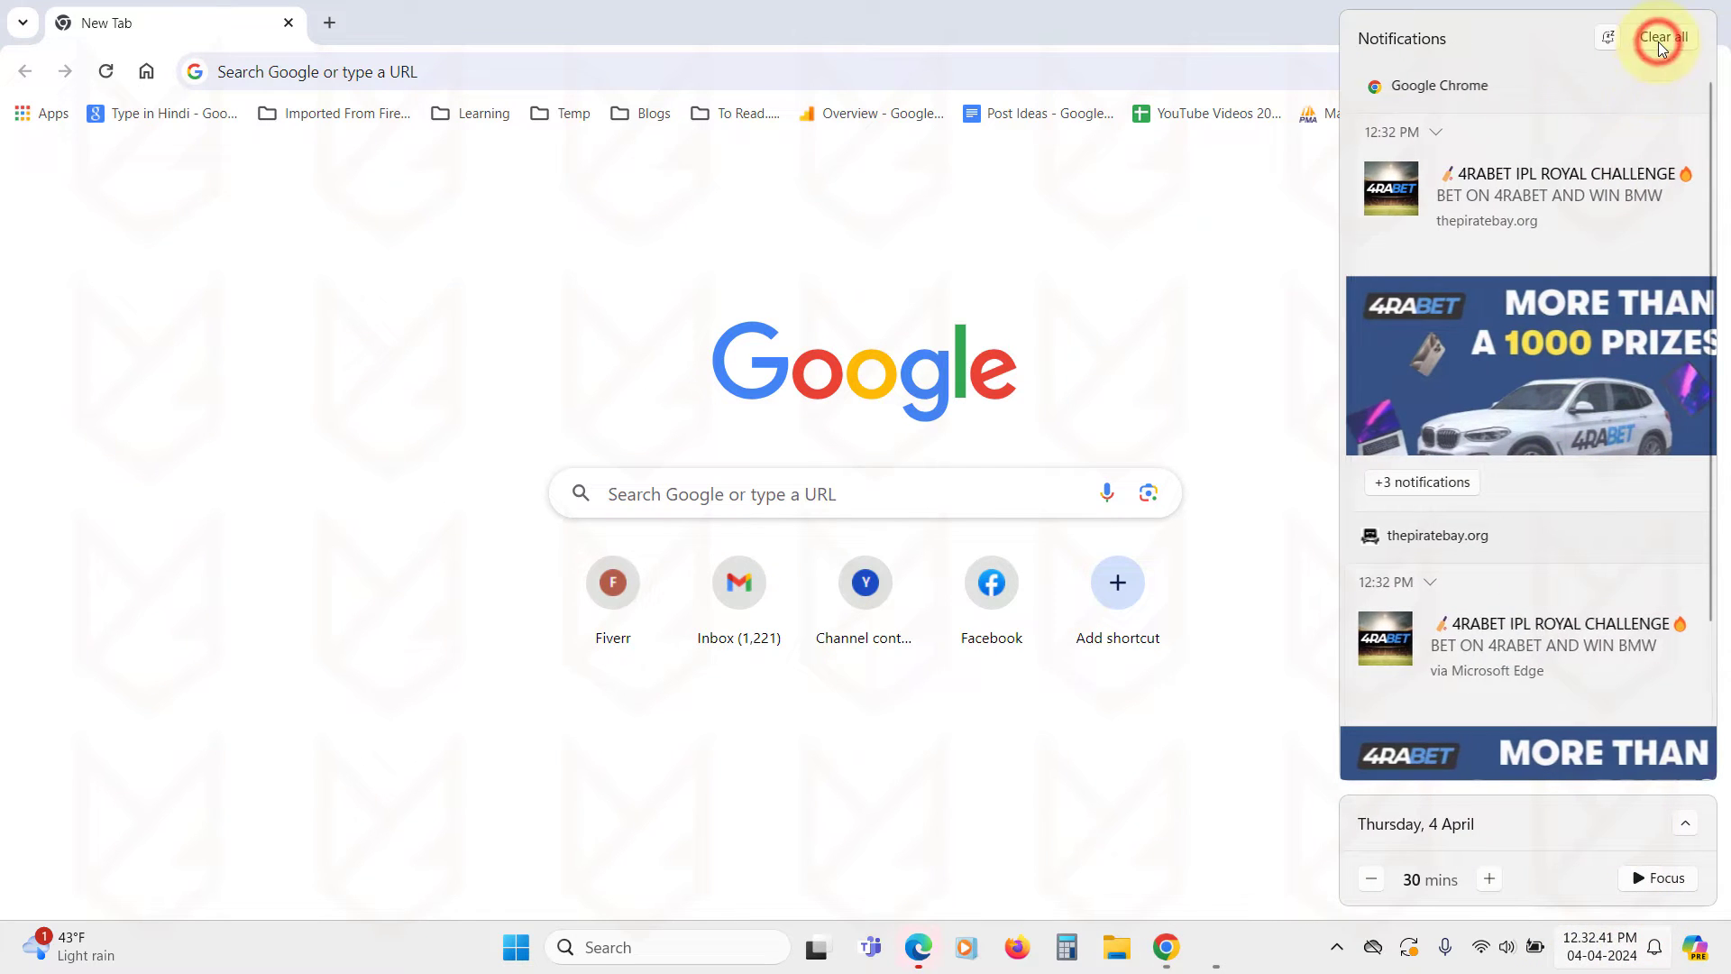
left_click(1660, 38)
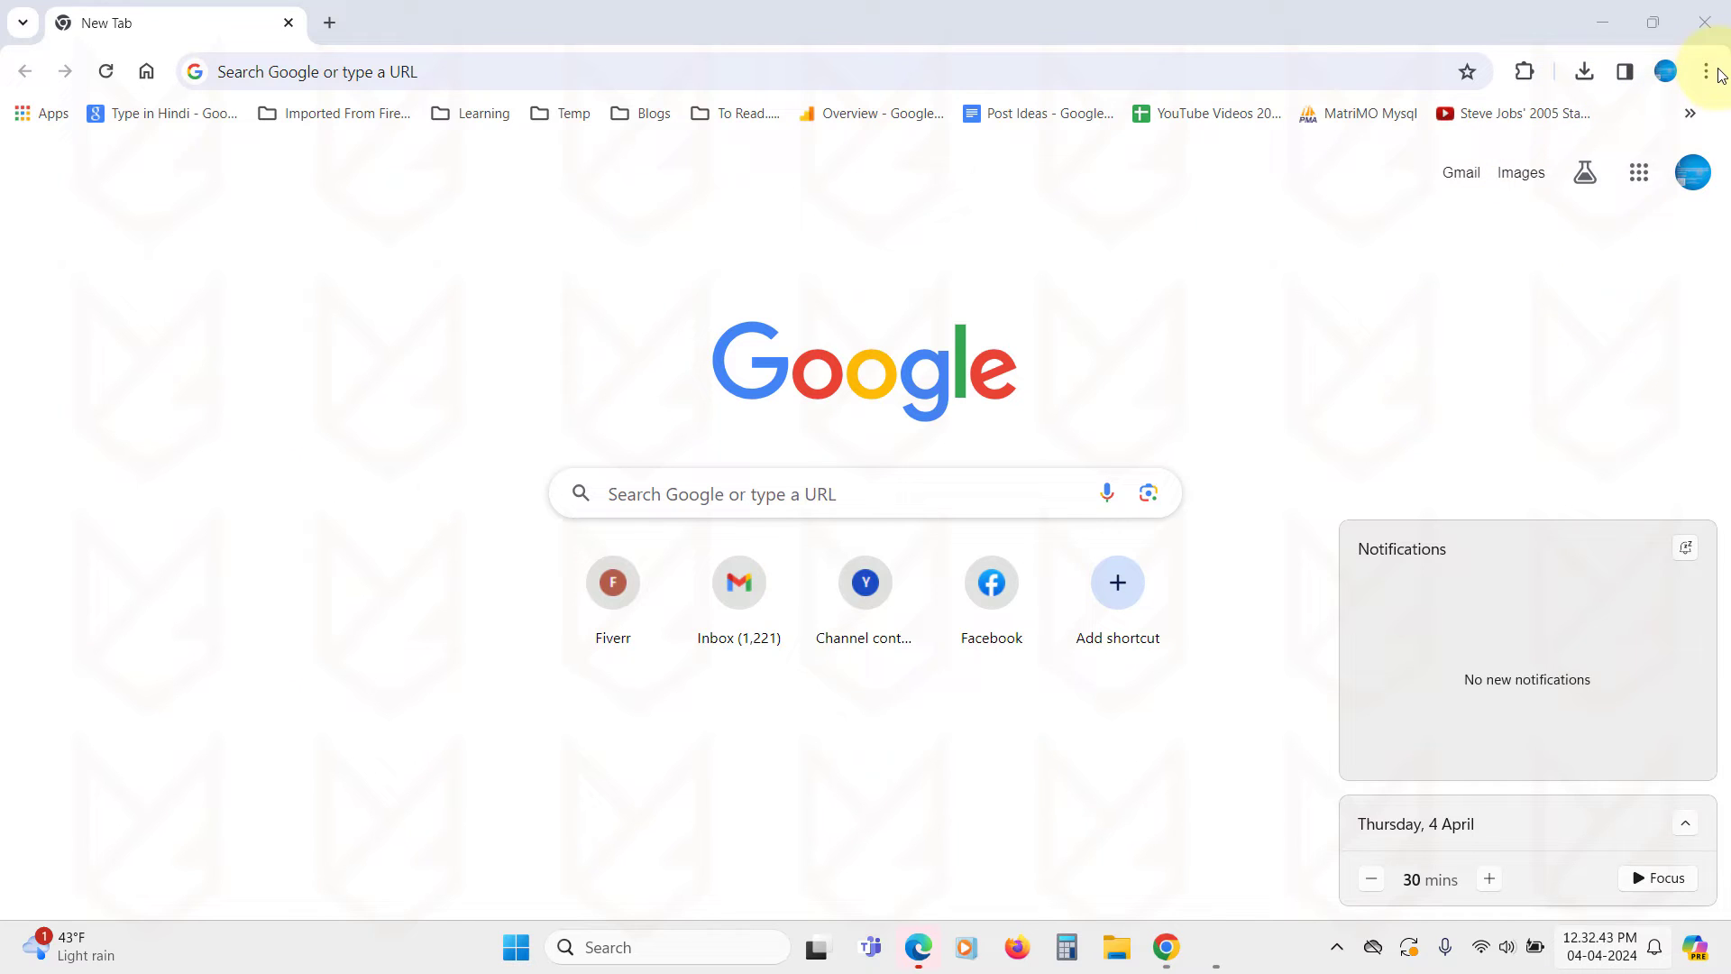
left_click(1704, 71)
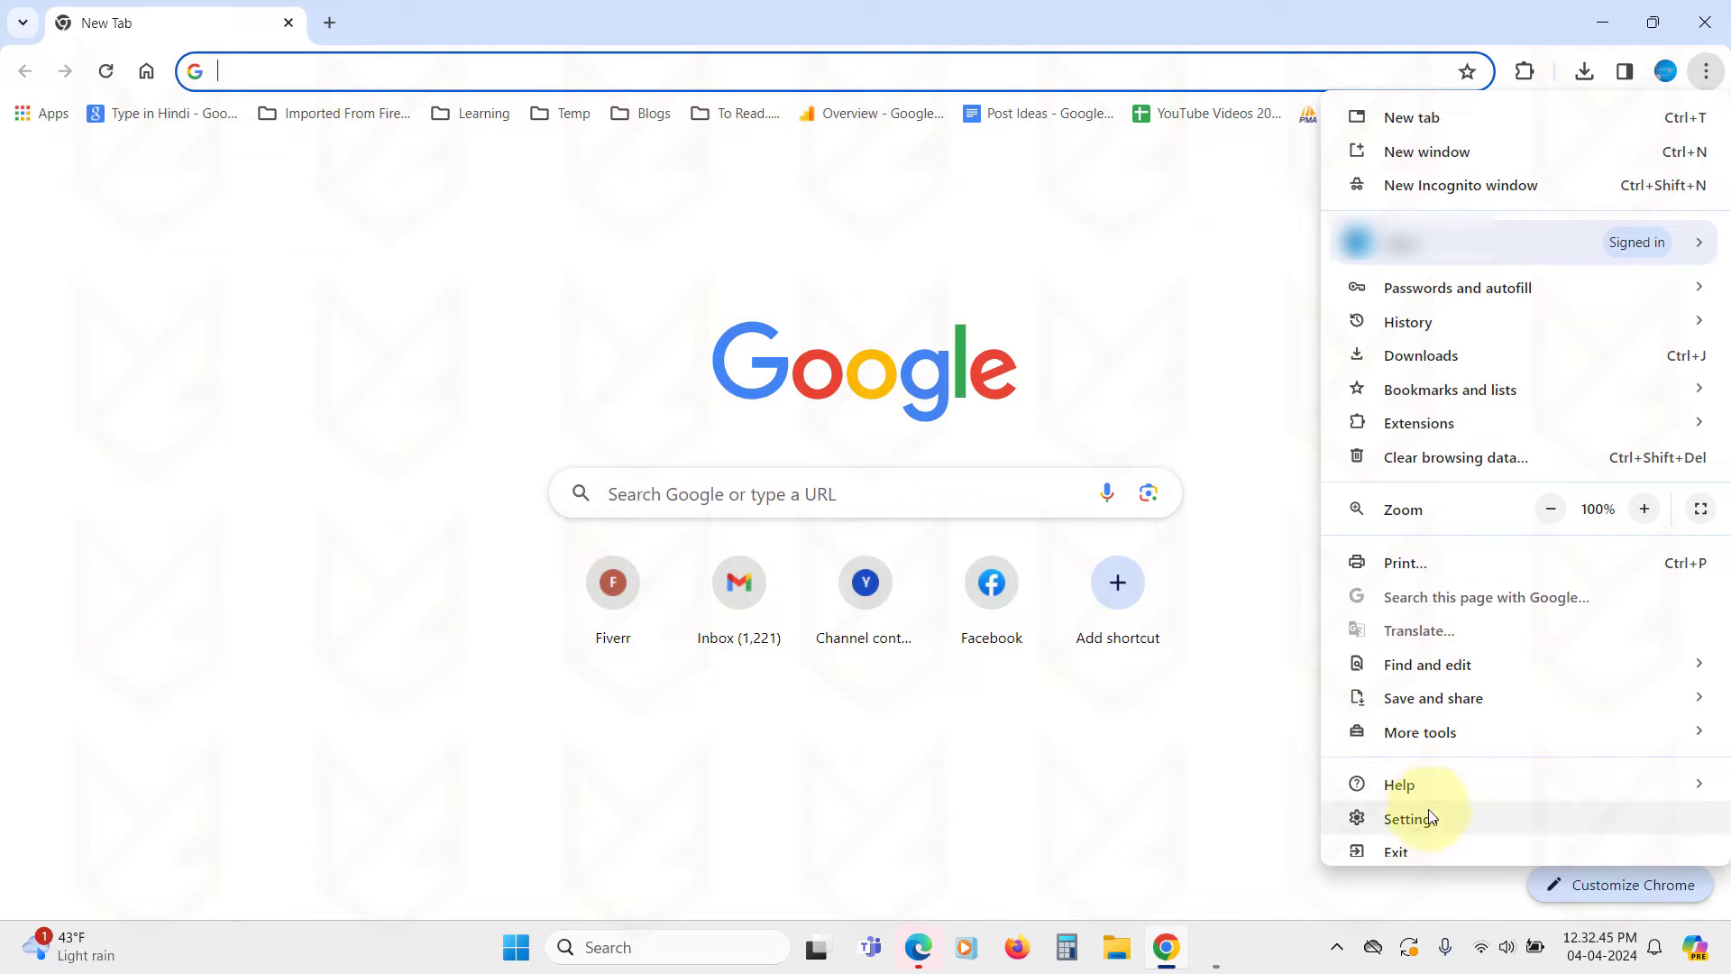
Reach Notifications under Settings > Privacy and security > Site settings.
left_click(1410, 818)
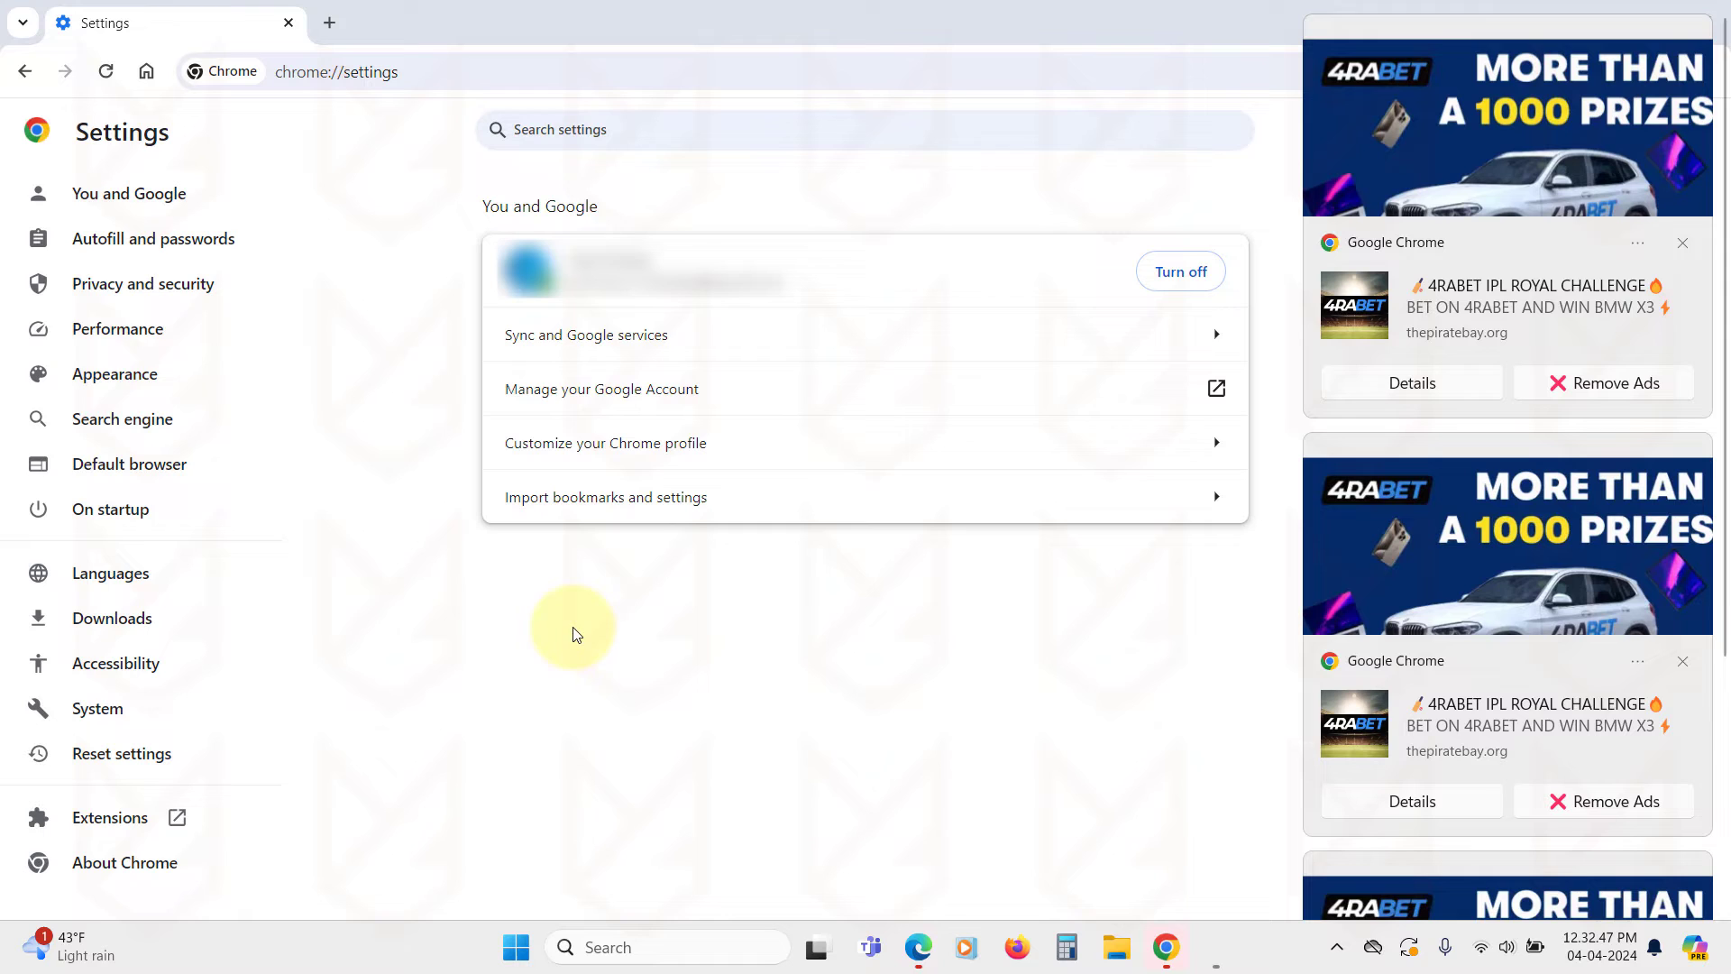
left_click(142, 283)
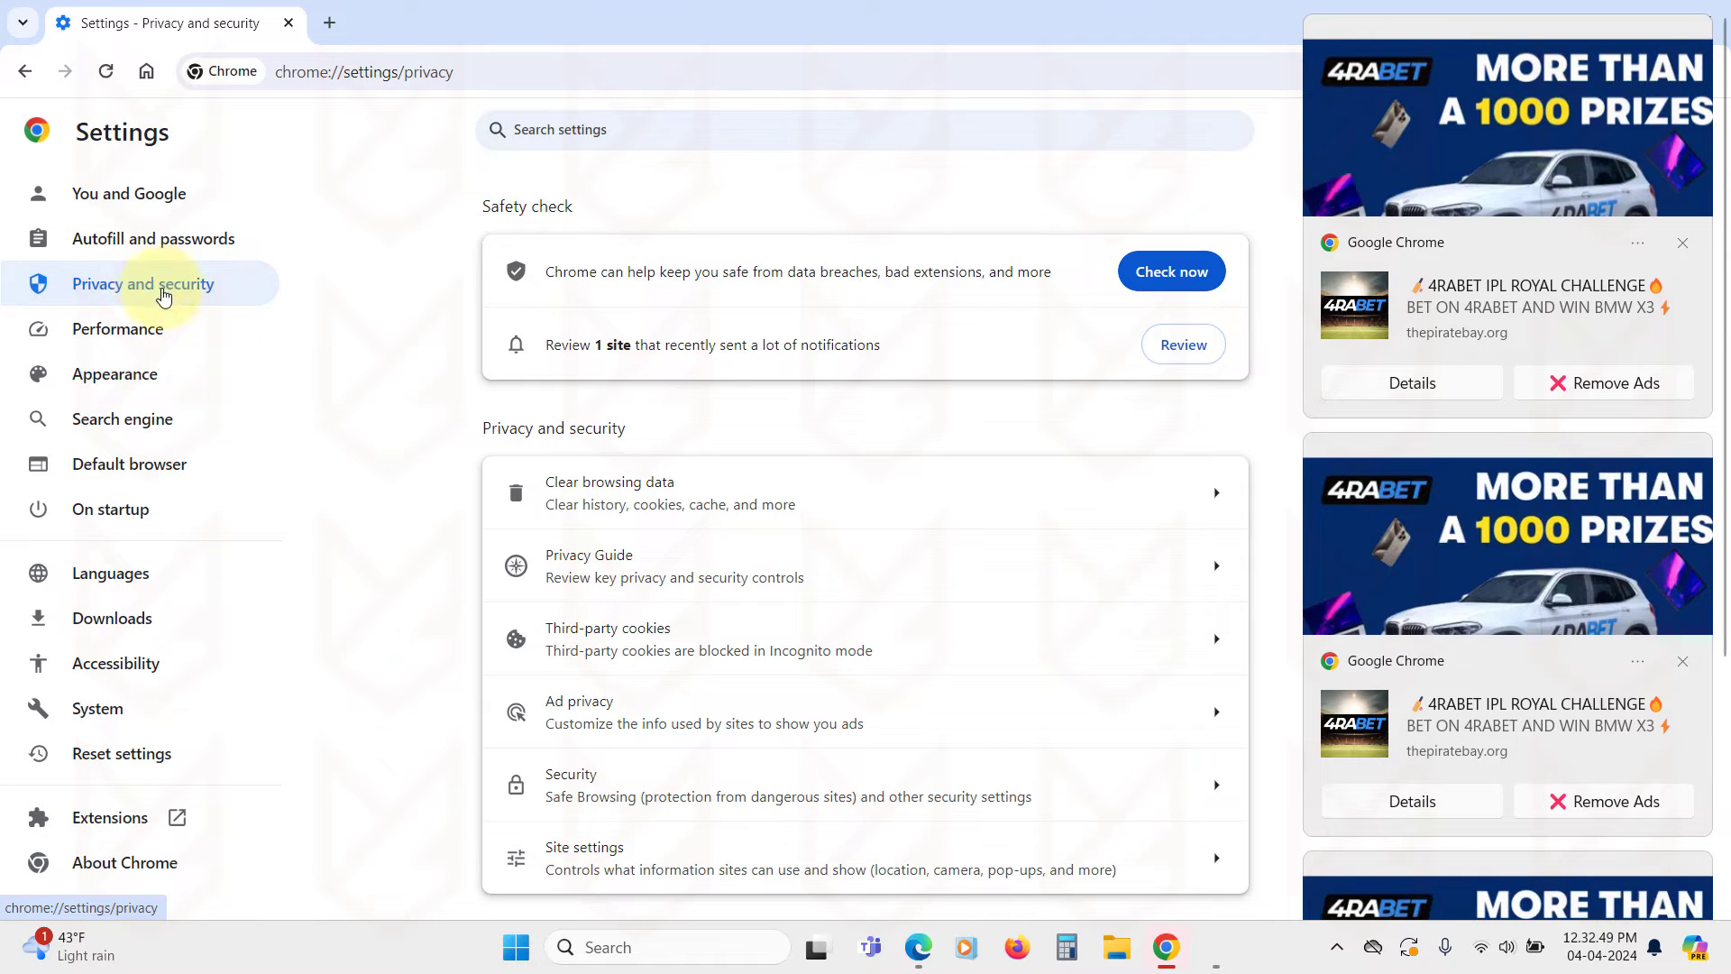
left_click(584, 858)
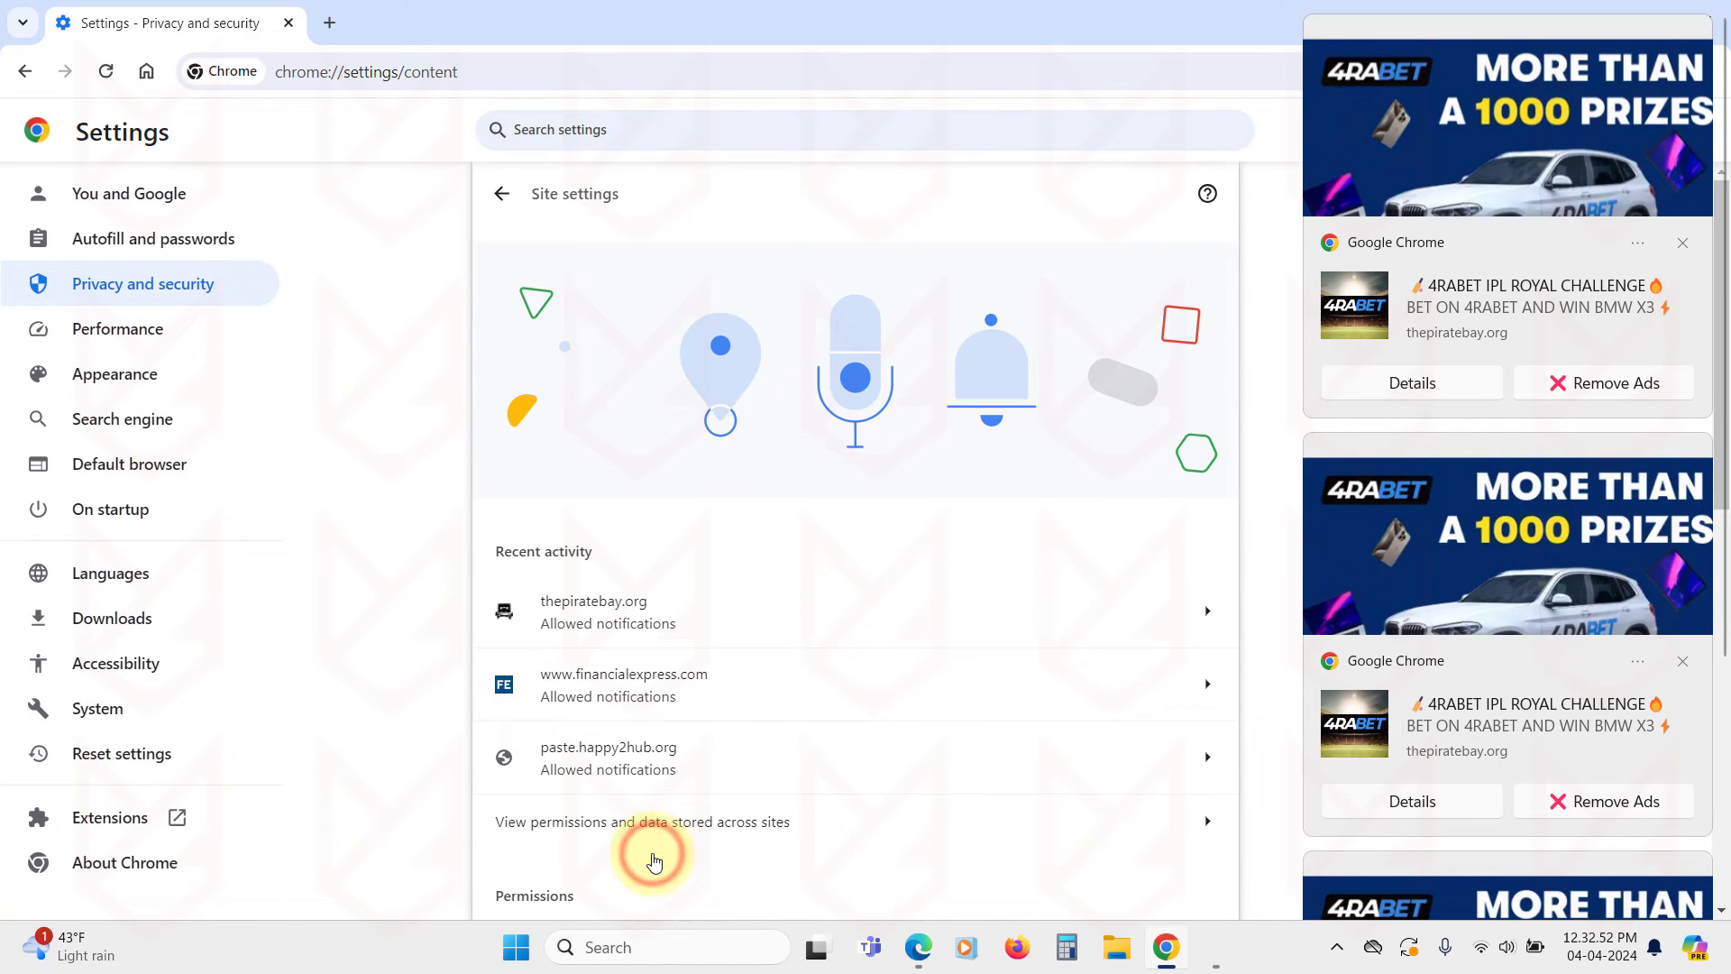
scroll("down", 3)
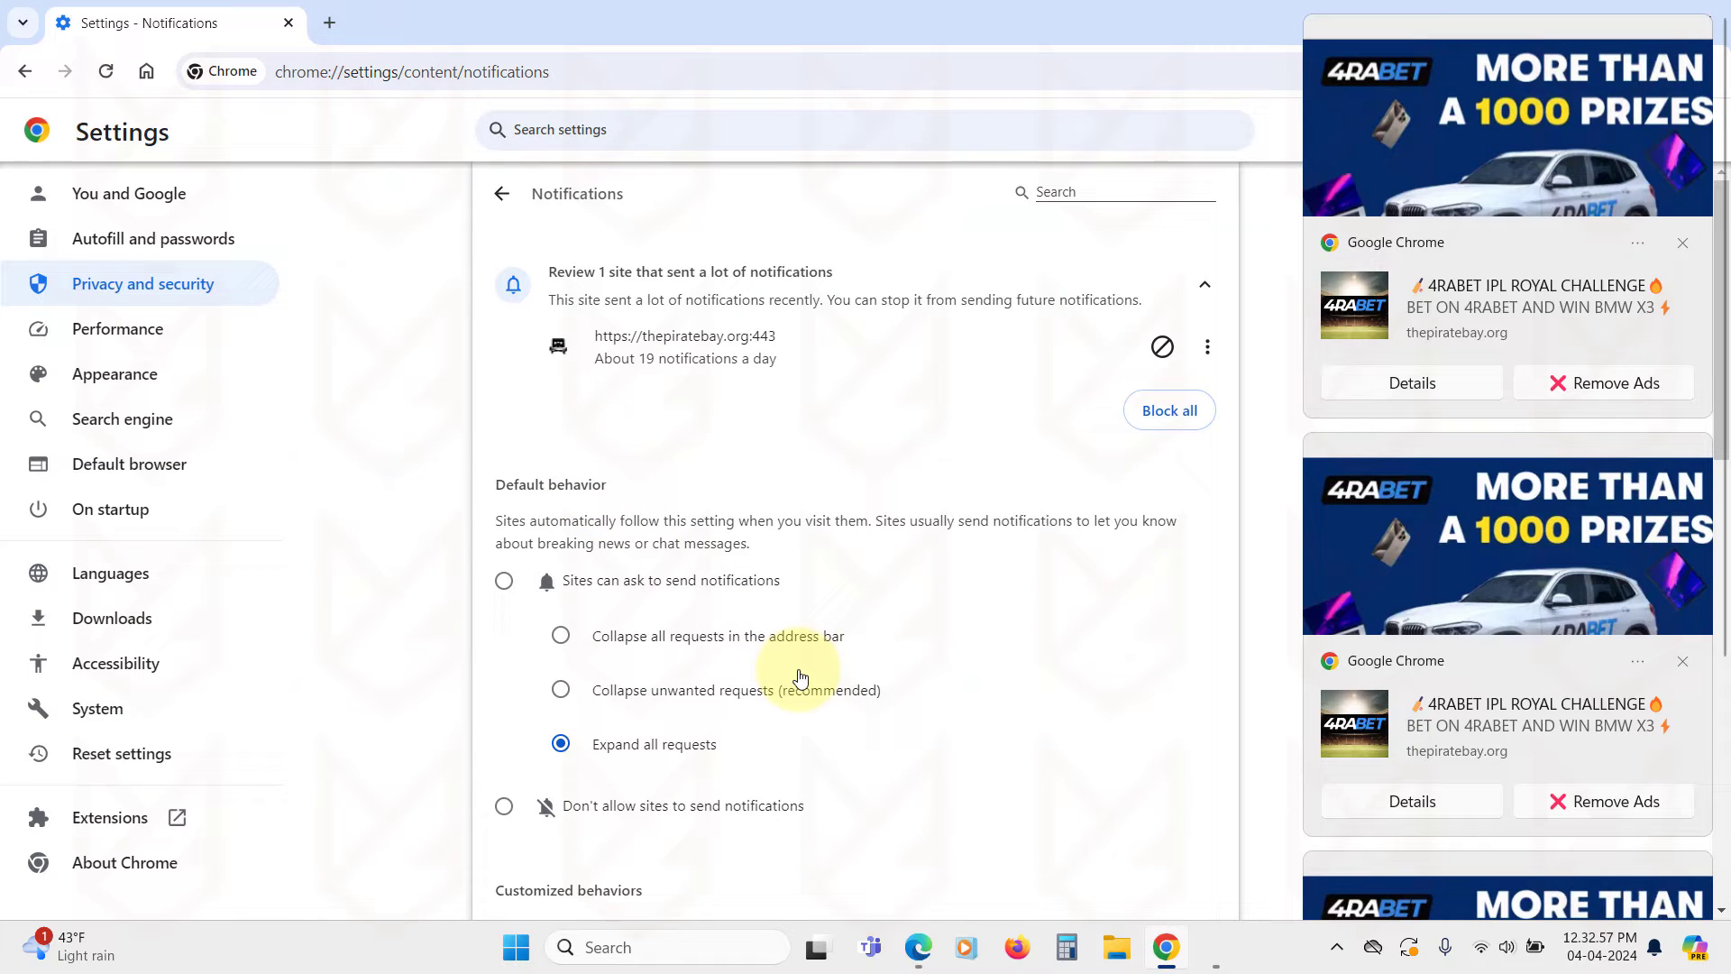
Take thepiratebay.org, vlebazaar.in and paste.happy2hub.org off the allowed notifications list.
scroll("down", 3)
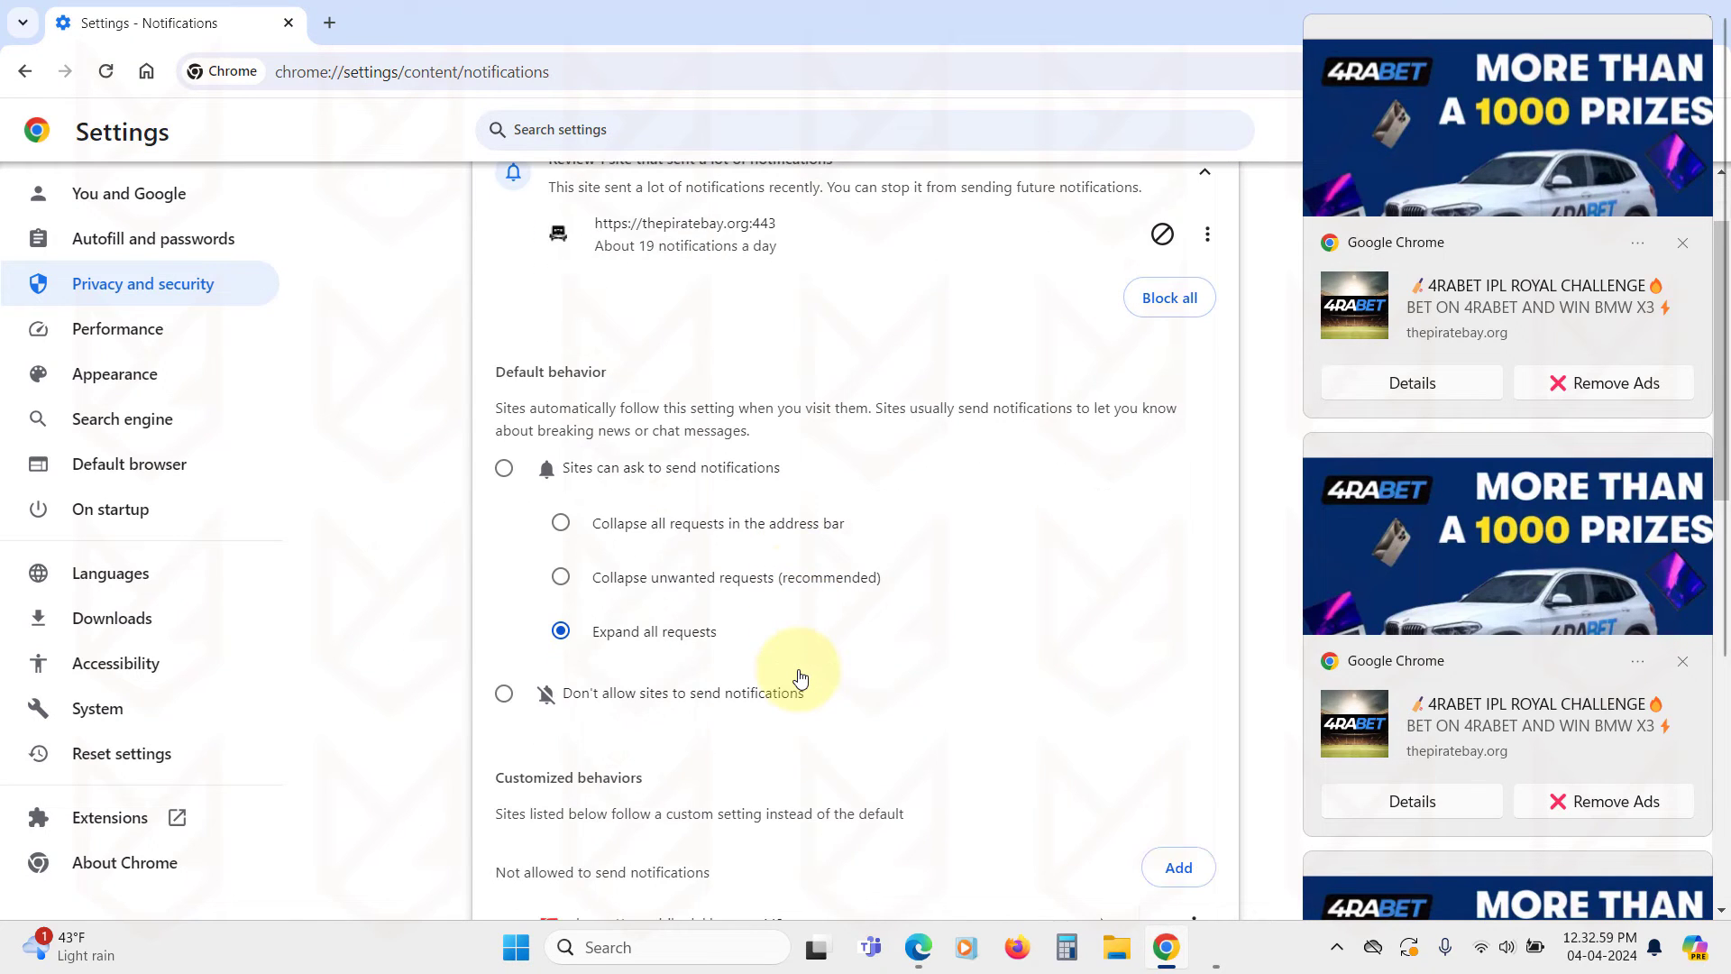
scroll("down", 3)
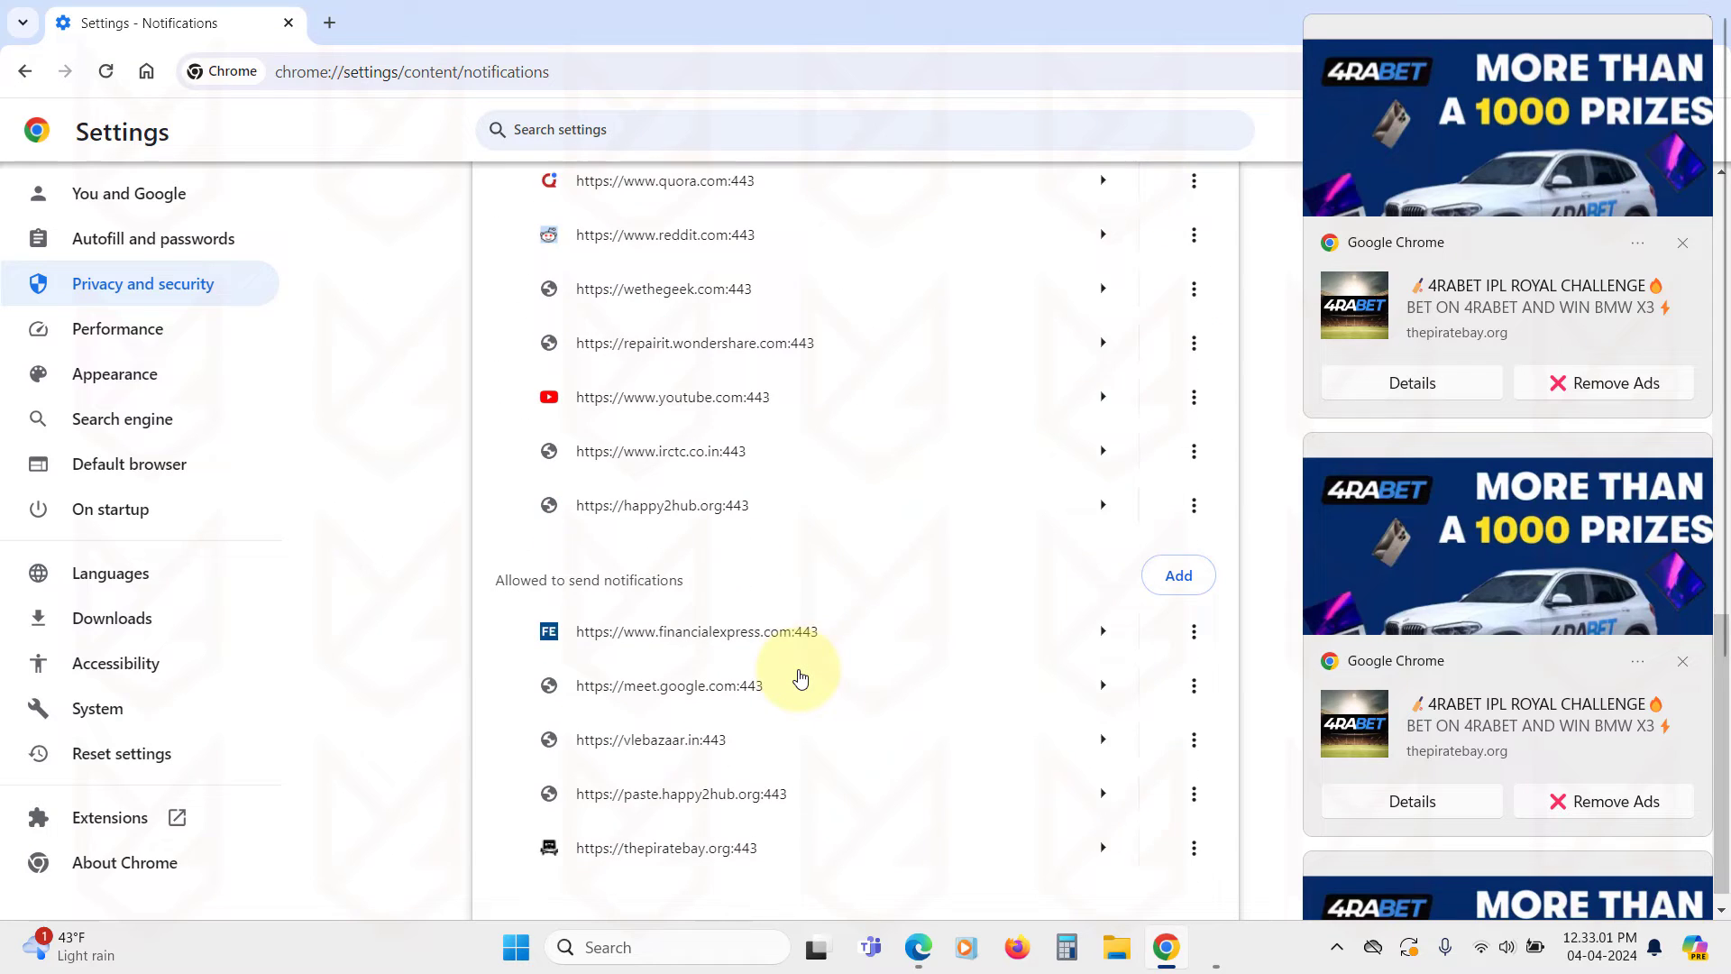
scroll("down", 3)
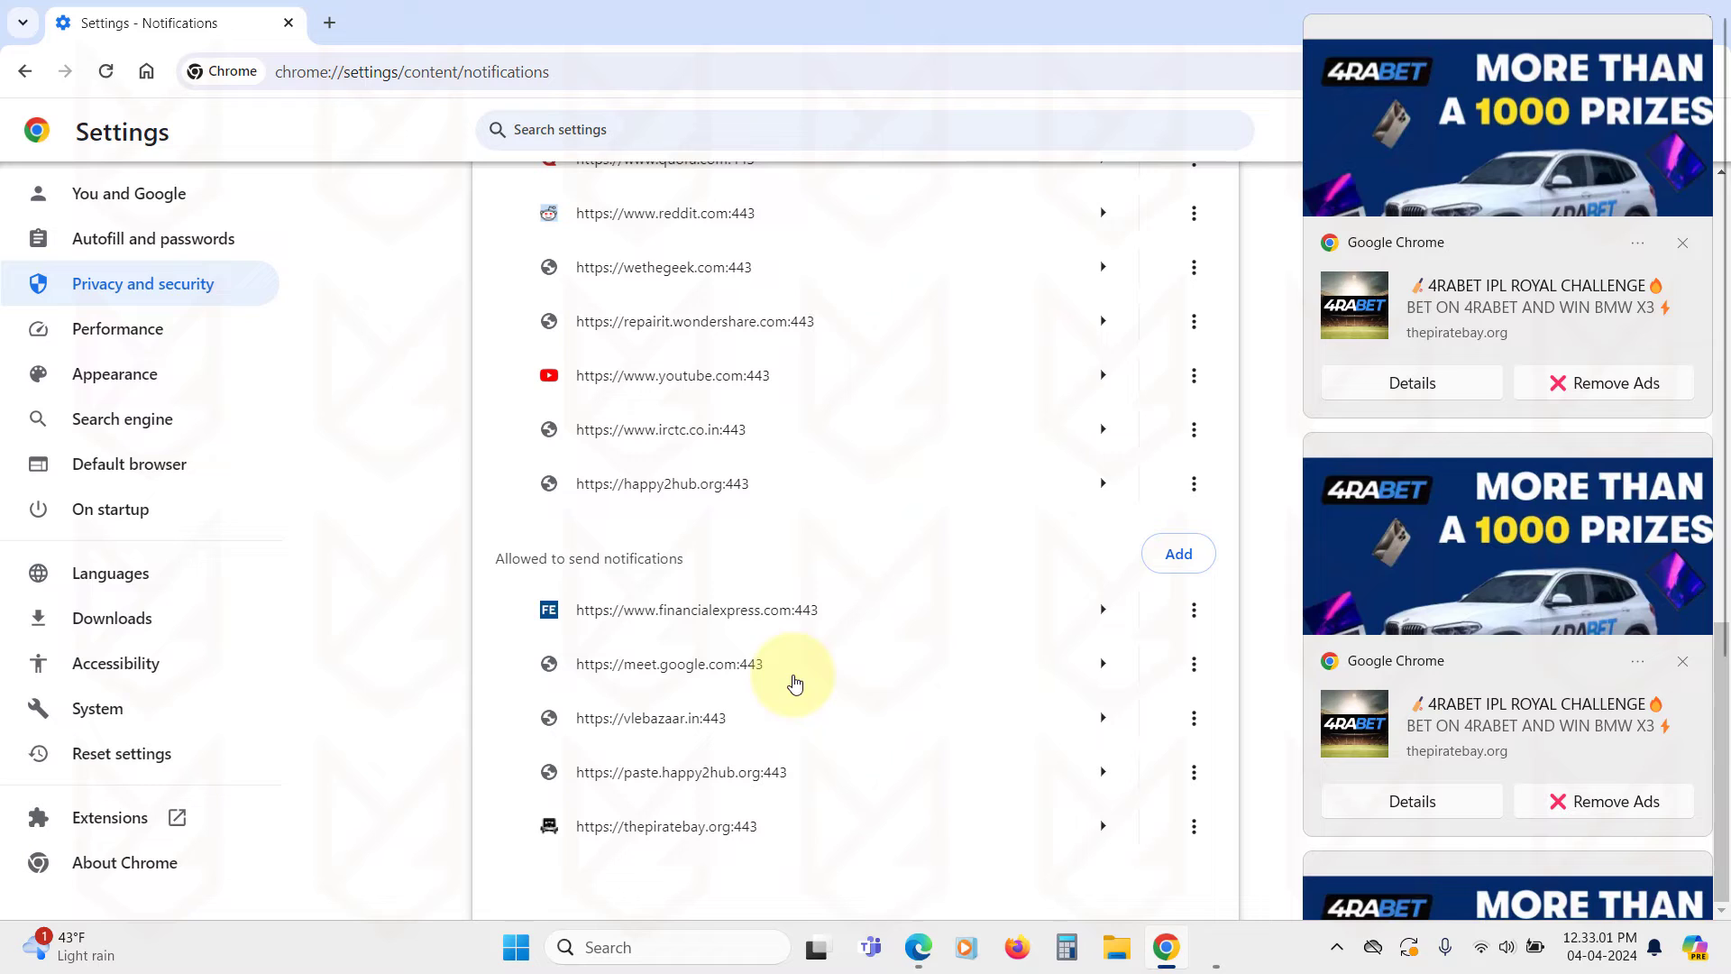
mouse_move(1198, 827)
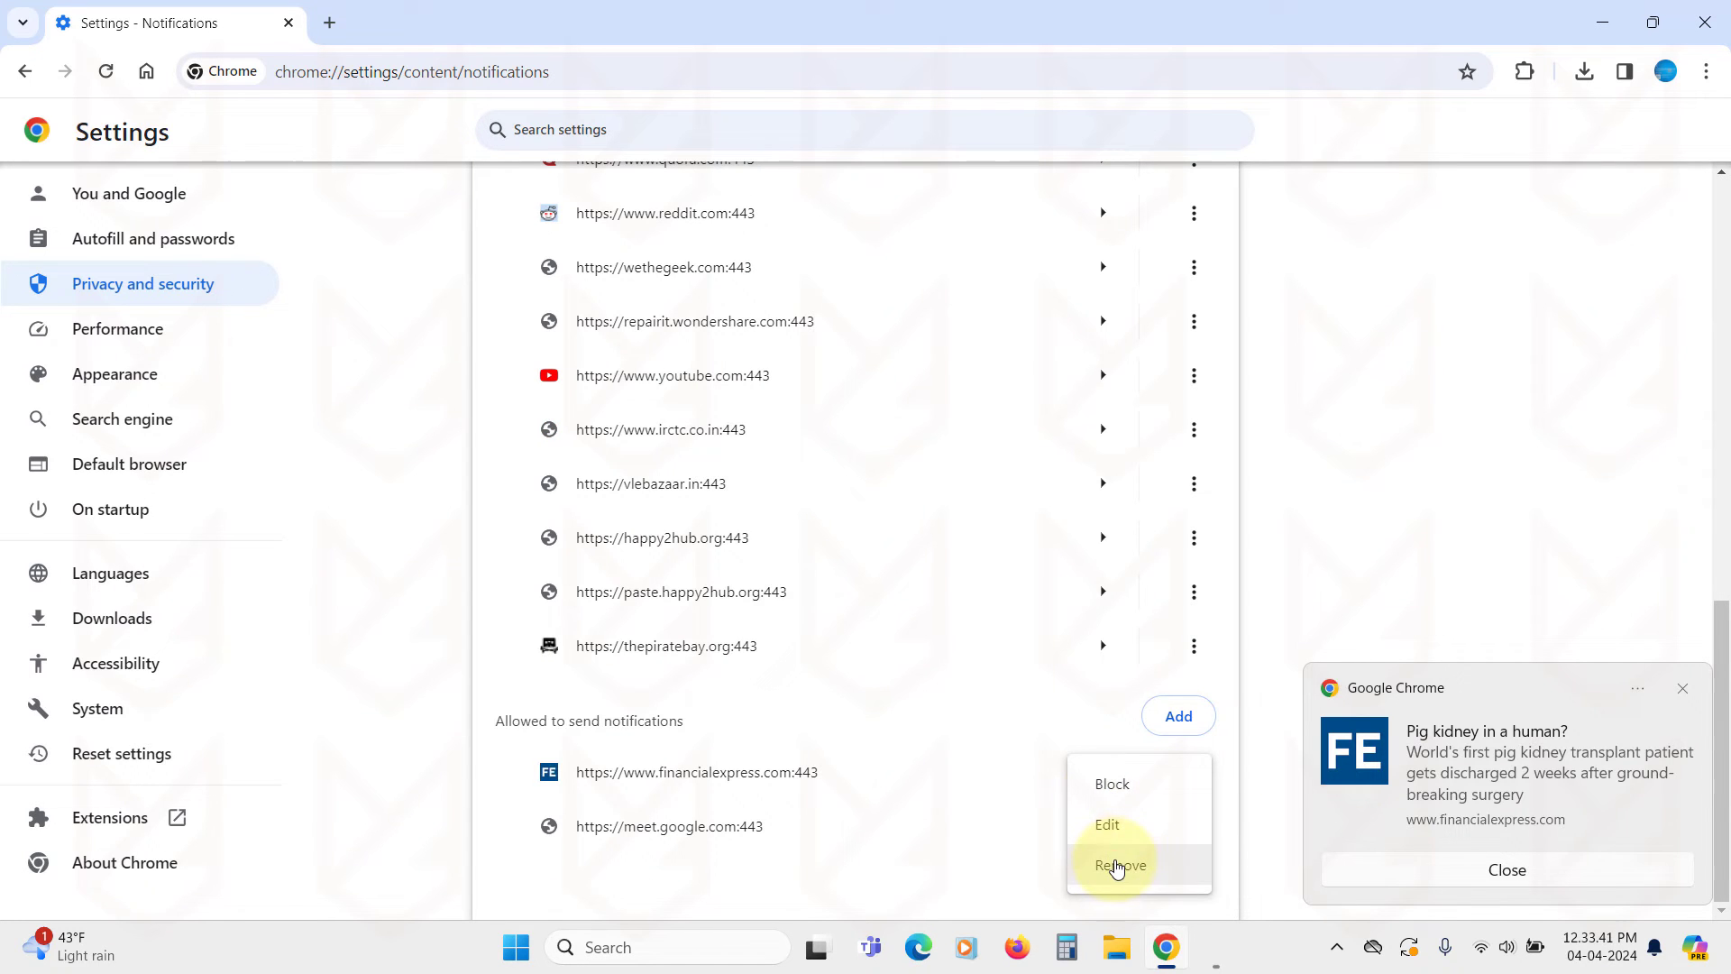
left_click(1117, 863)
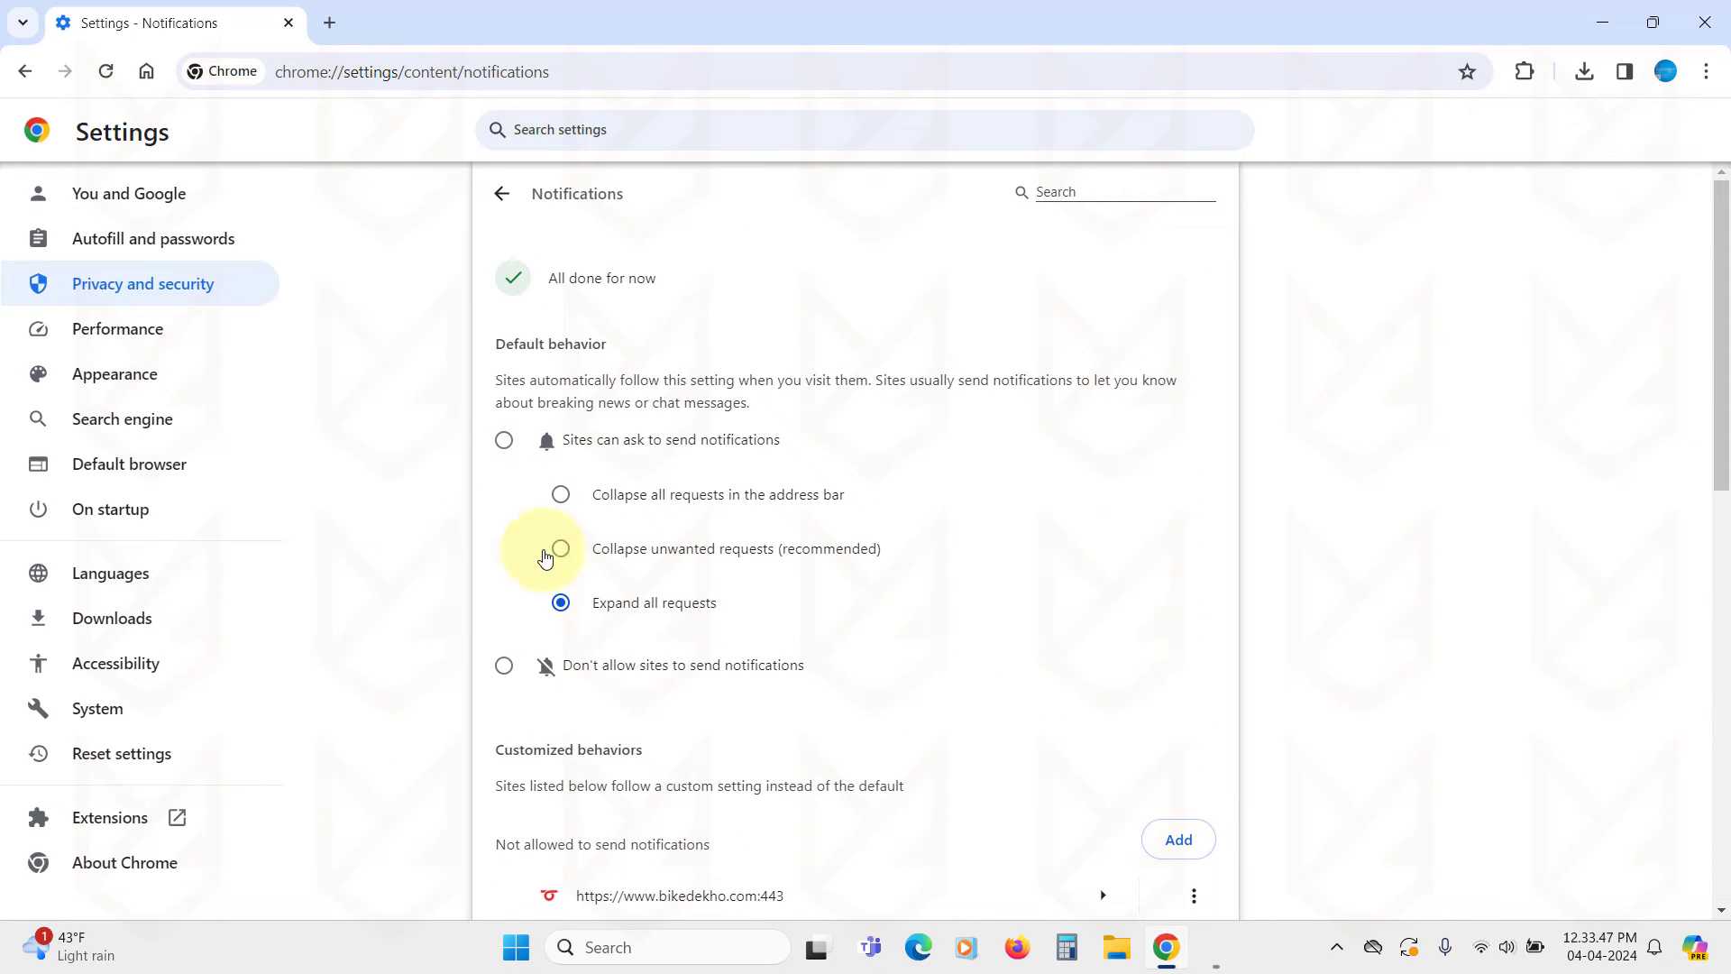
mouse_move(696, 686)
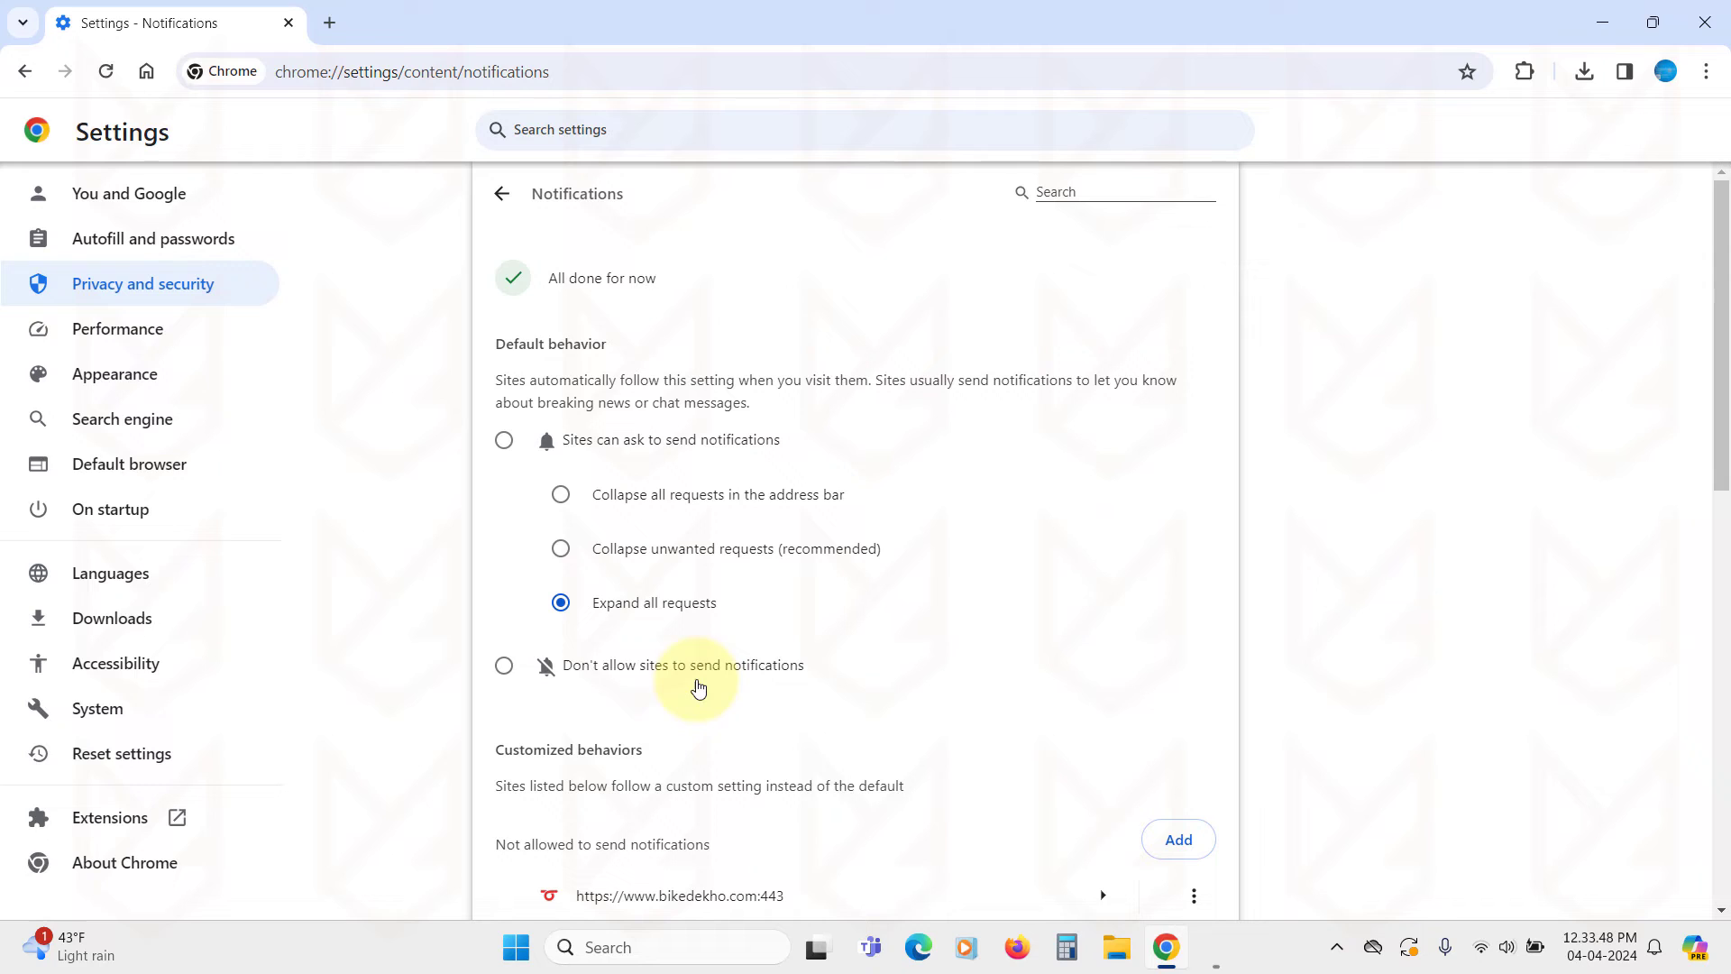
Select 'Don't allow sites to send notifications' as Chrome's default behavior.
left_click(505, 665)
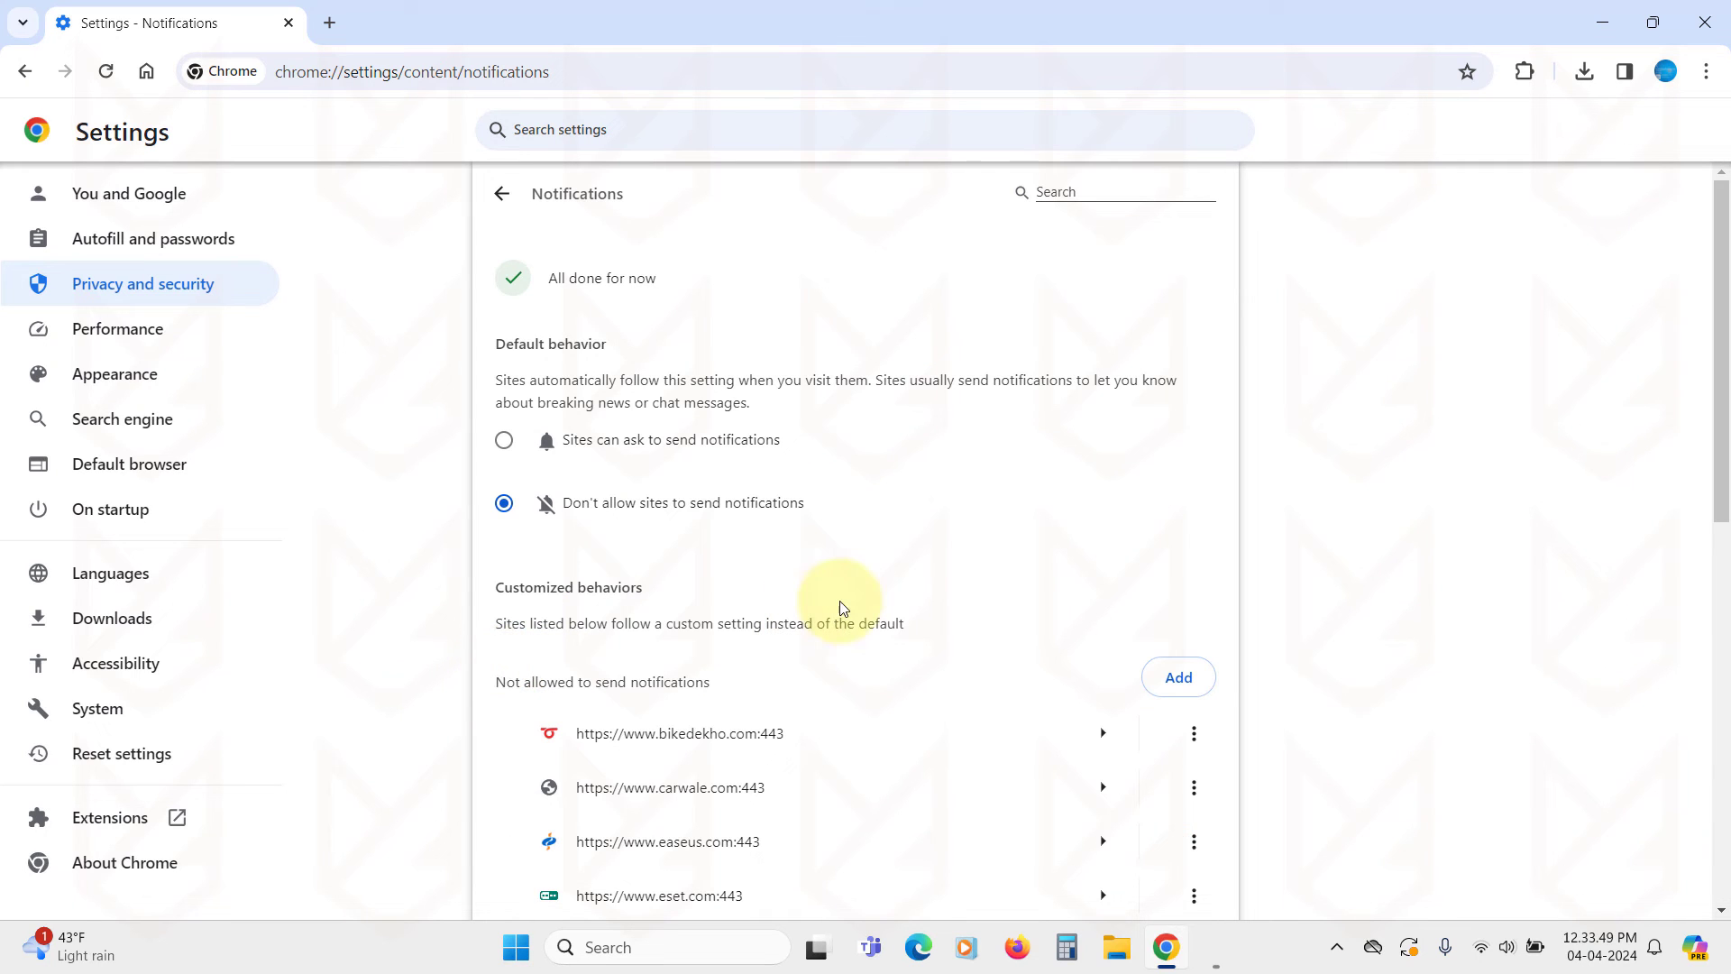
mouse_move(843, 604)
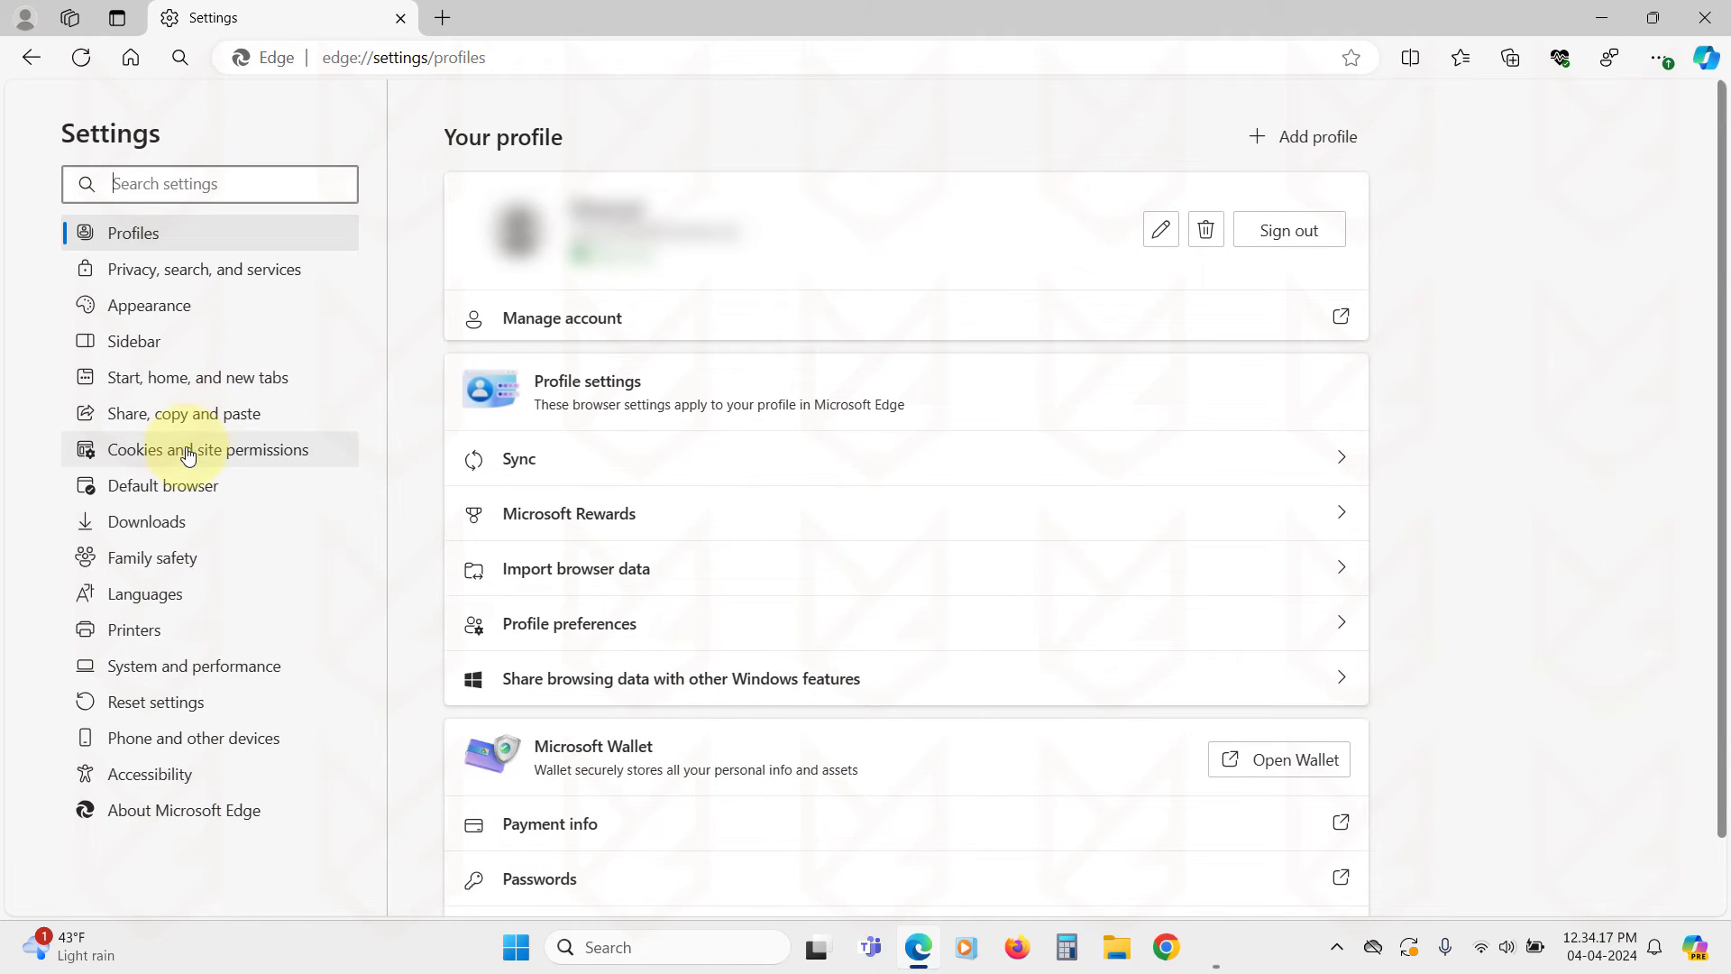
Reach Notifications under Edge's Cookies and site permissions.
left_click(206, 449)
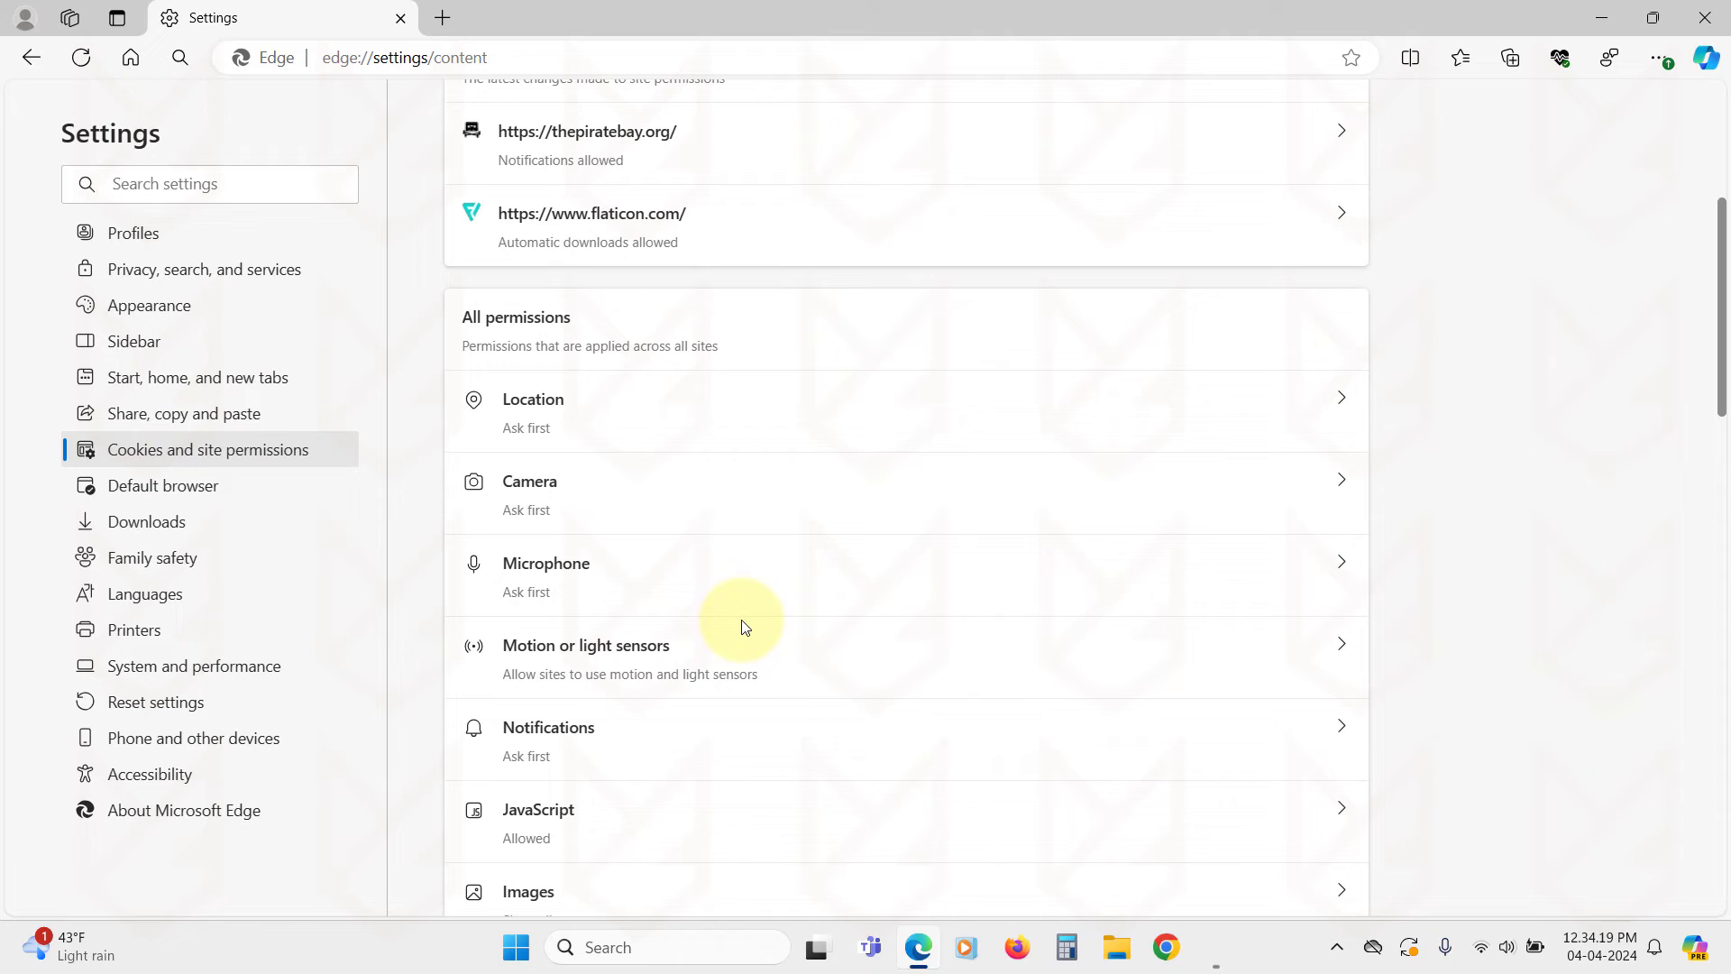
left_click(548, 726)
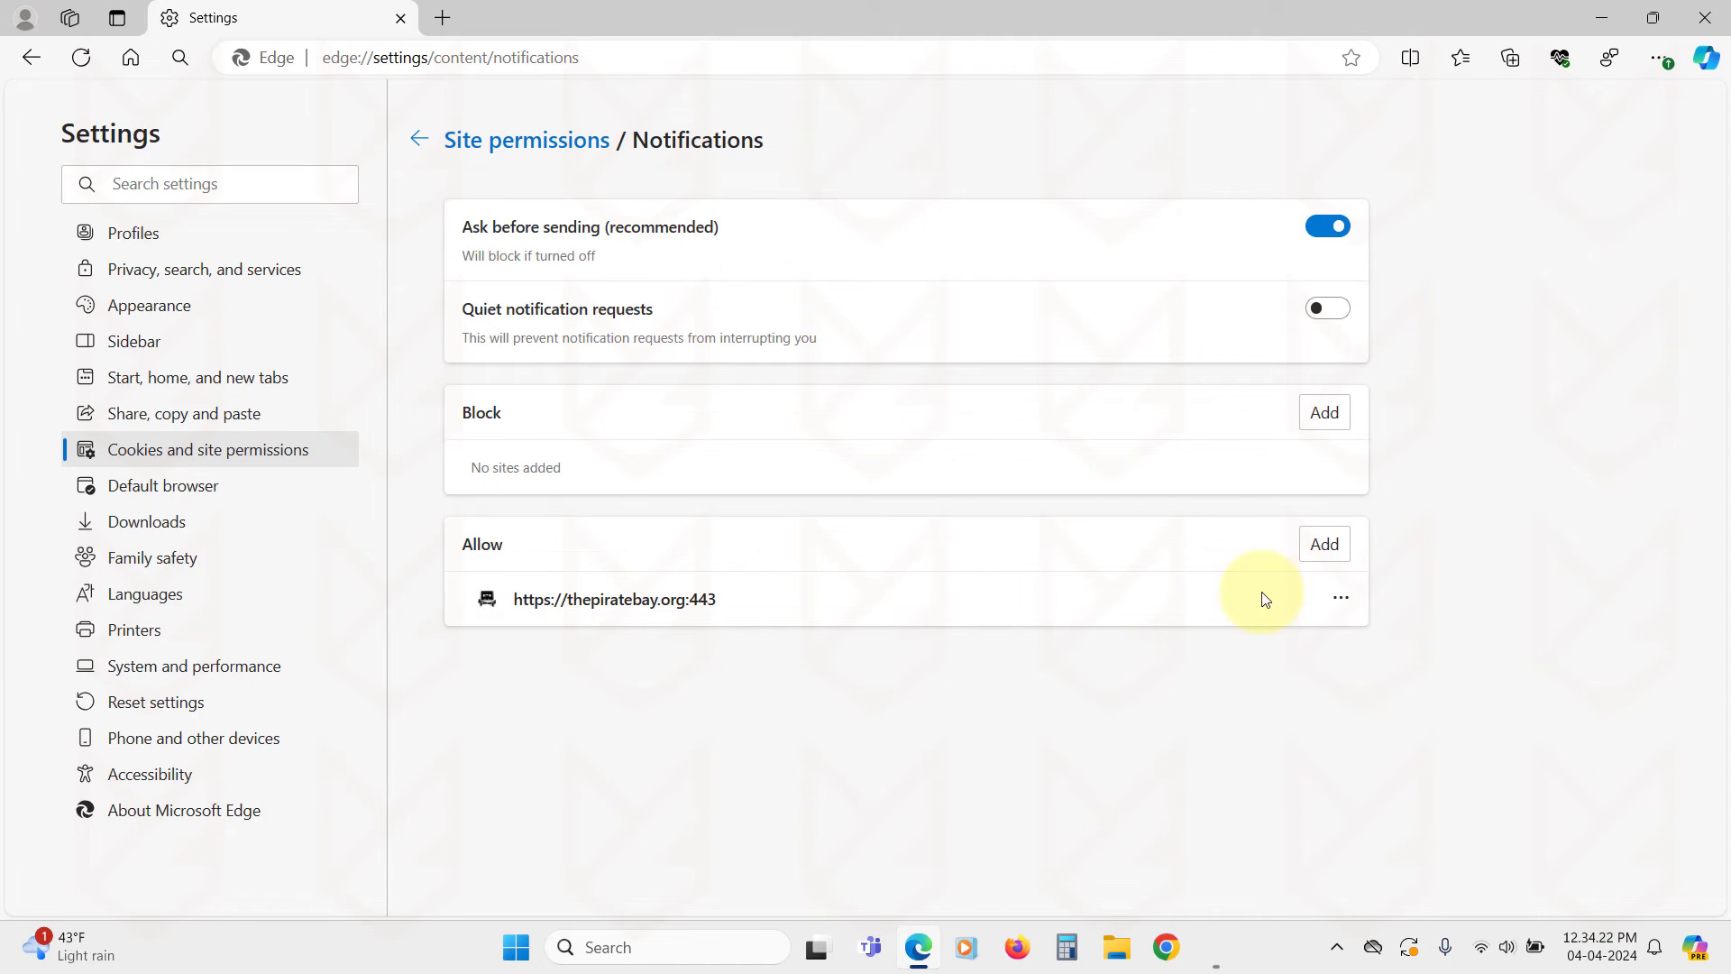
Move thepiratebay.org to Edge's Block list and switch off 'Ask before sending'.
left_click(1339, 597)
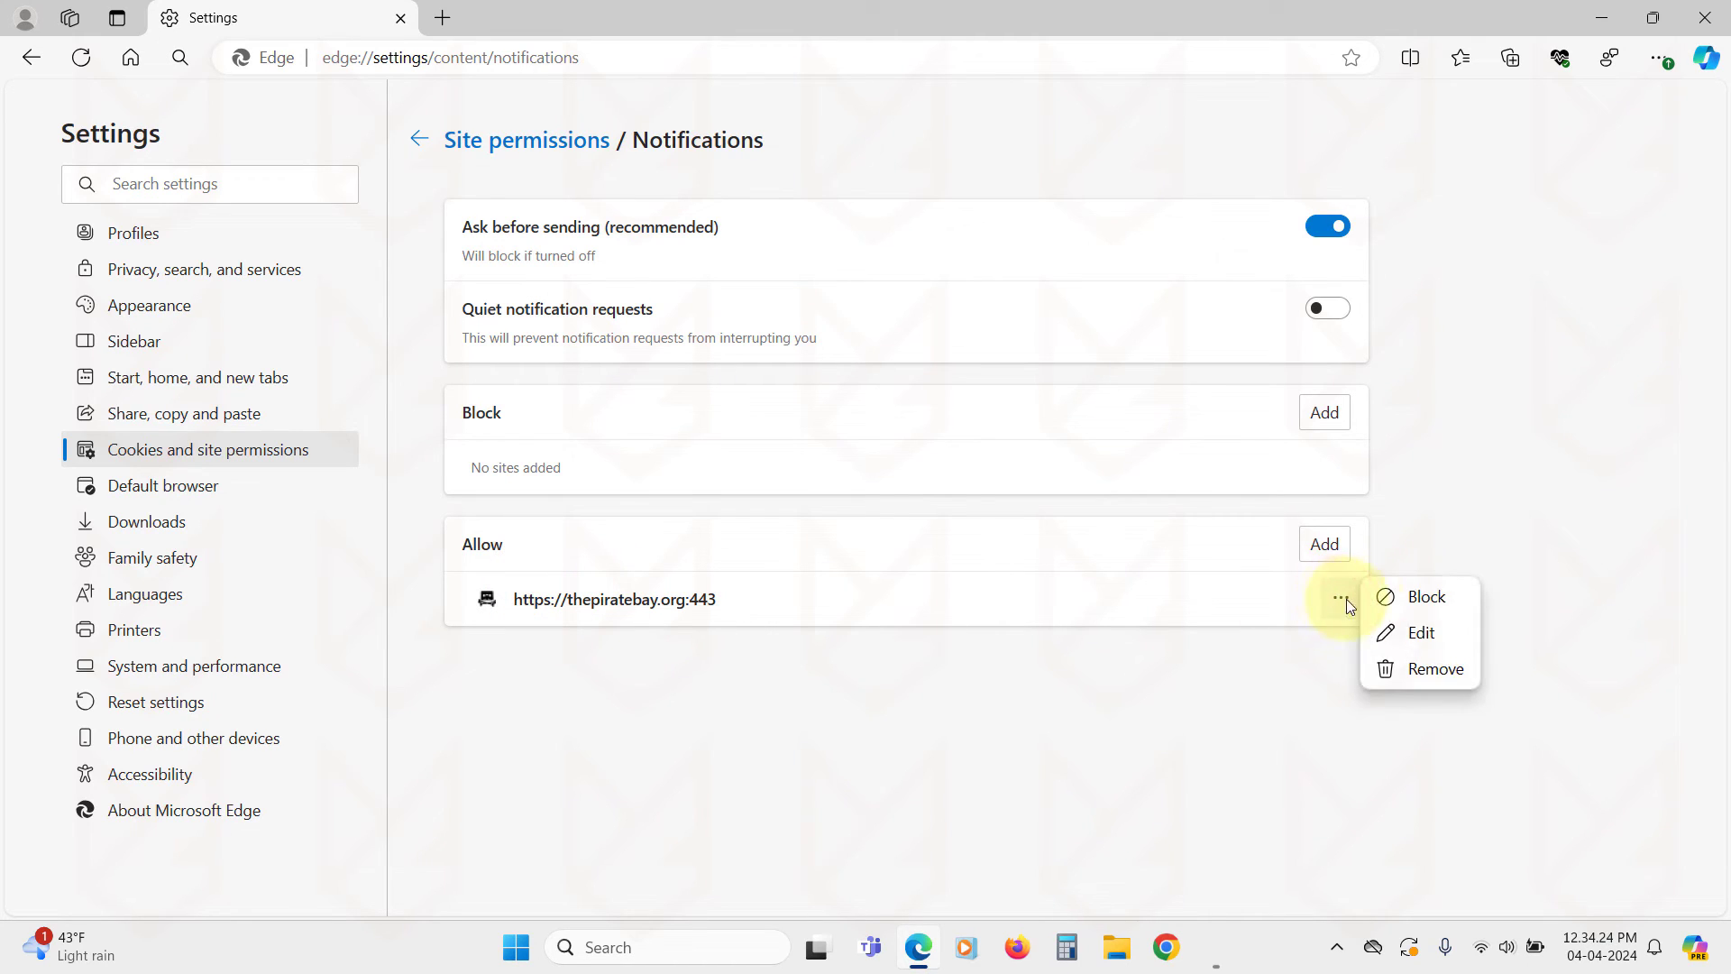
left_click(1424, 597)
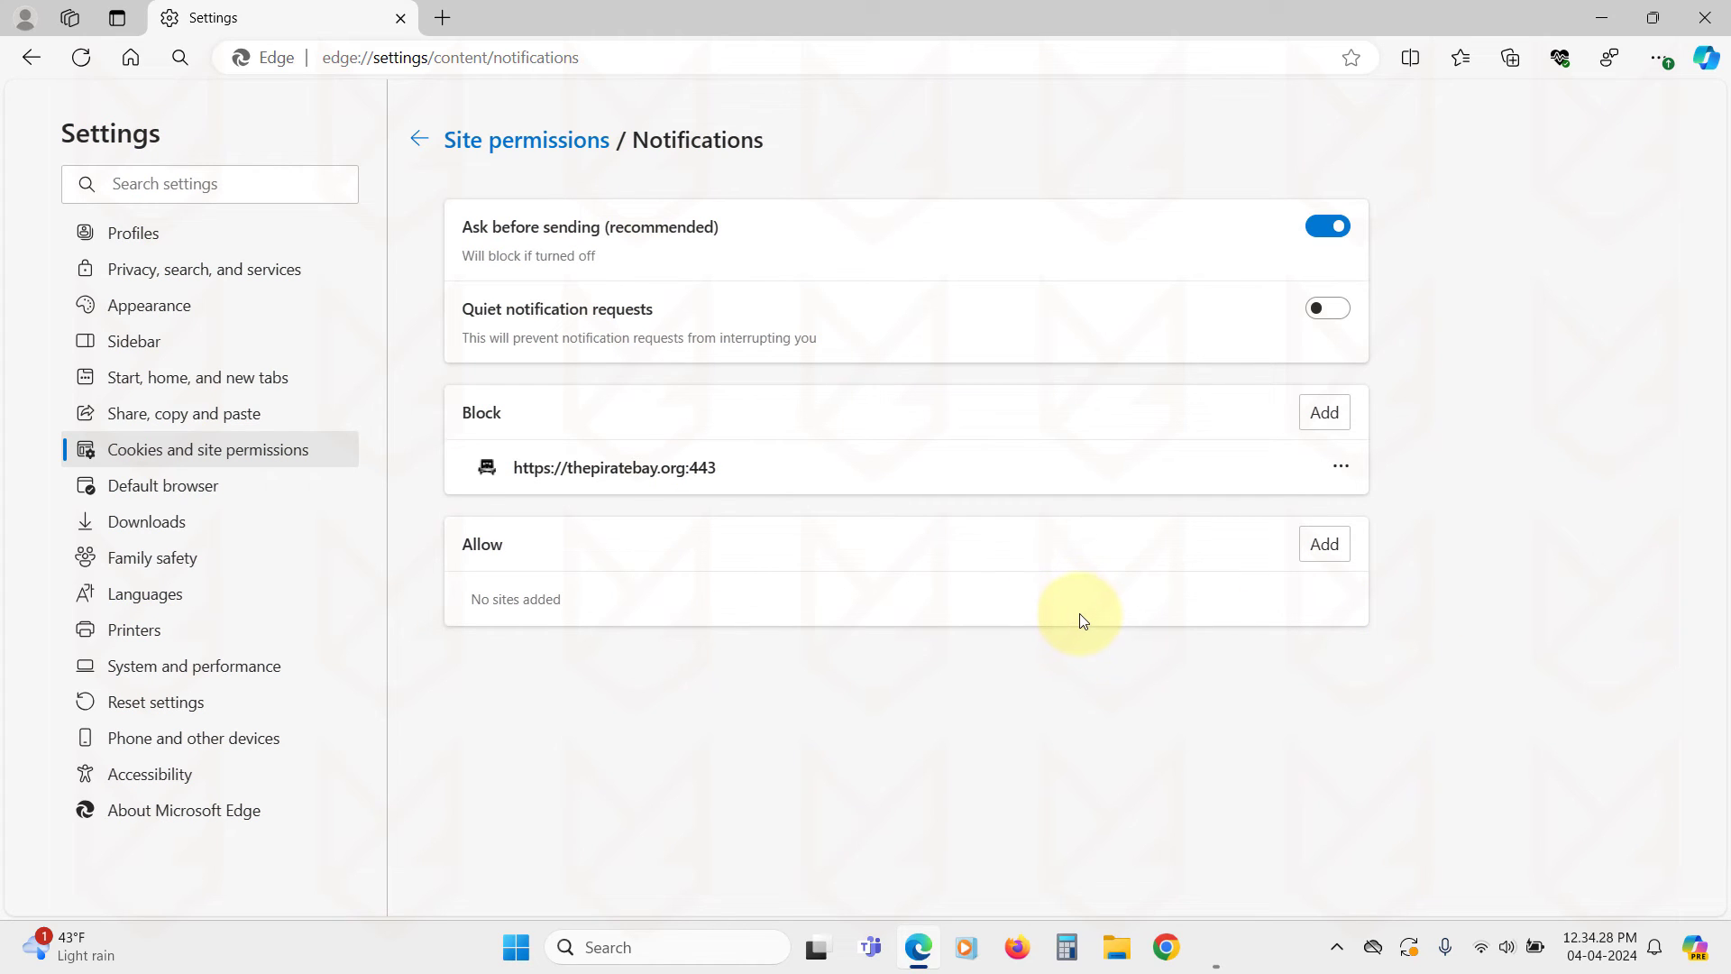
left_click(1327, 225)
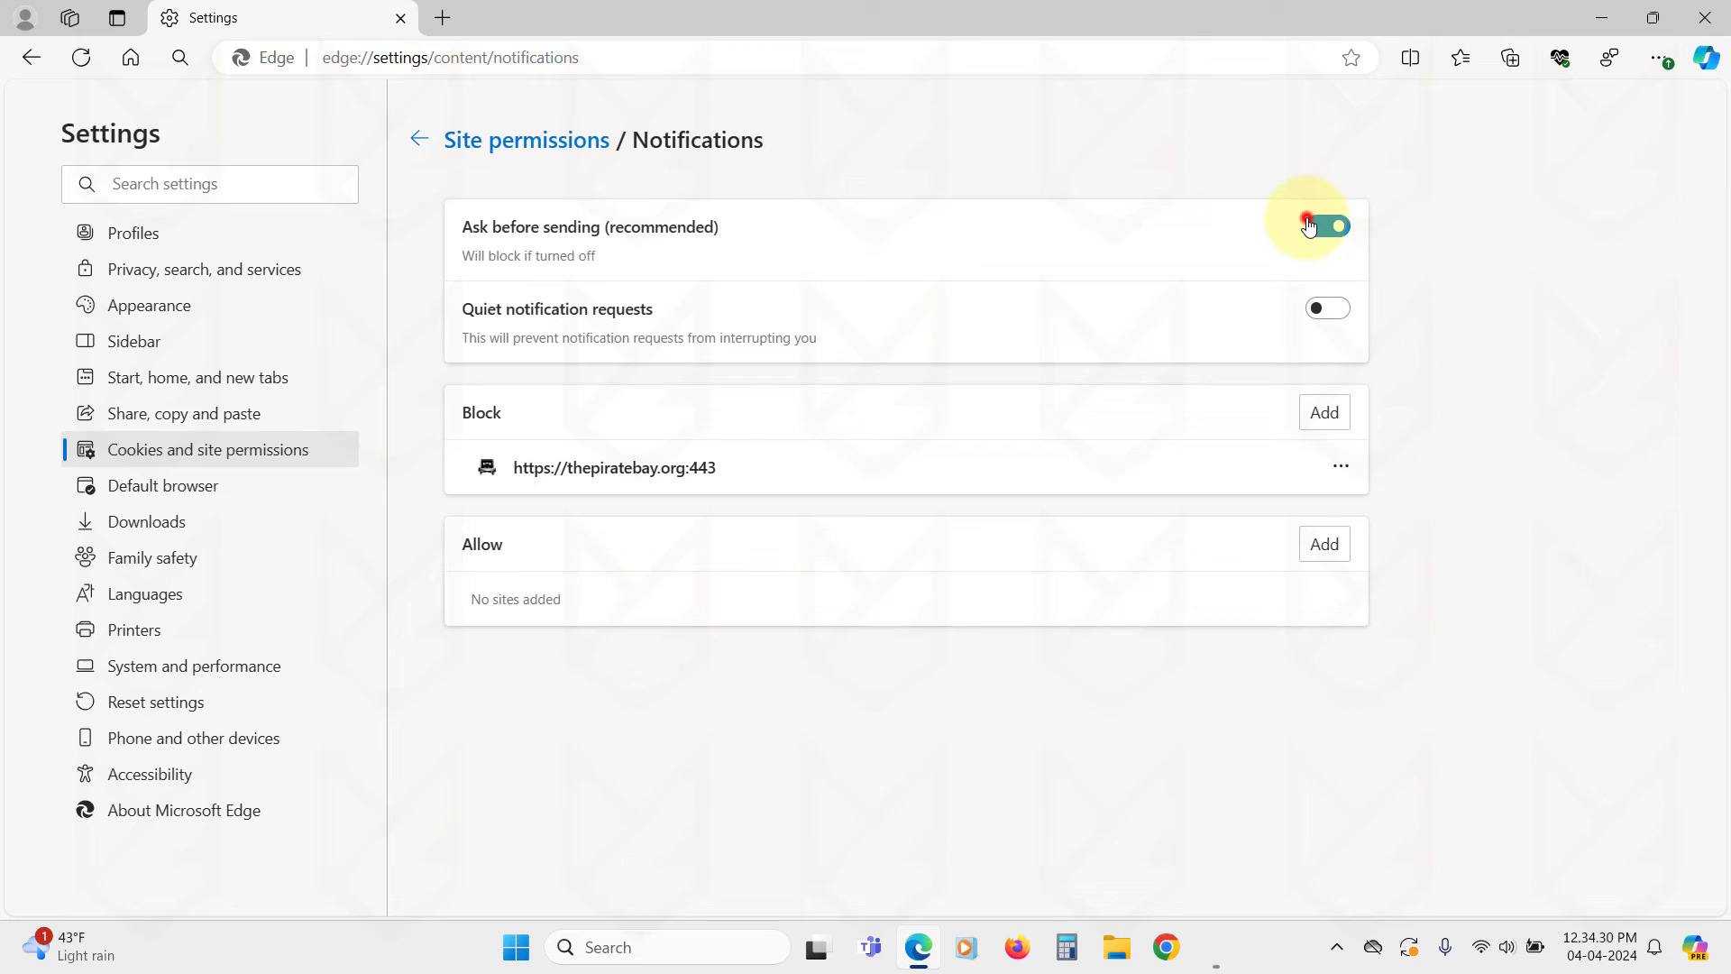
left_click(1327, 227)
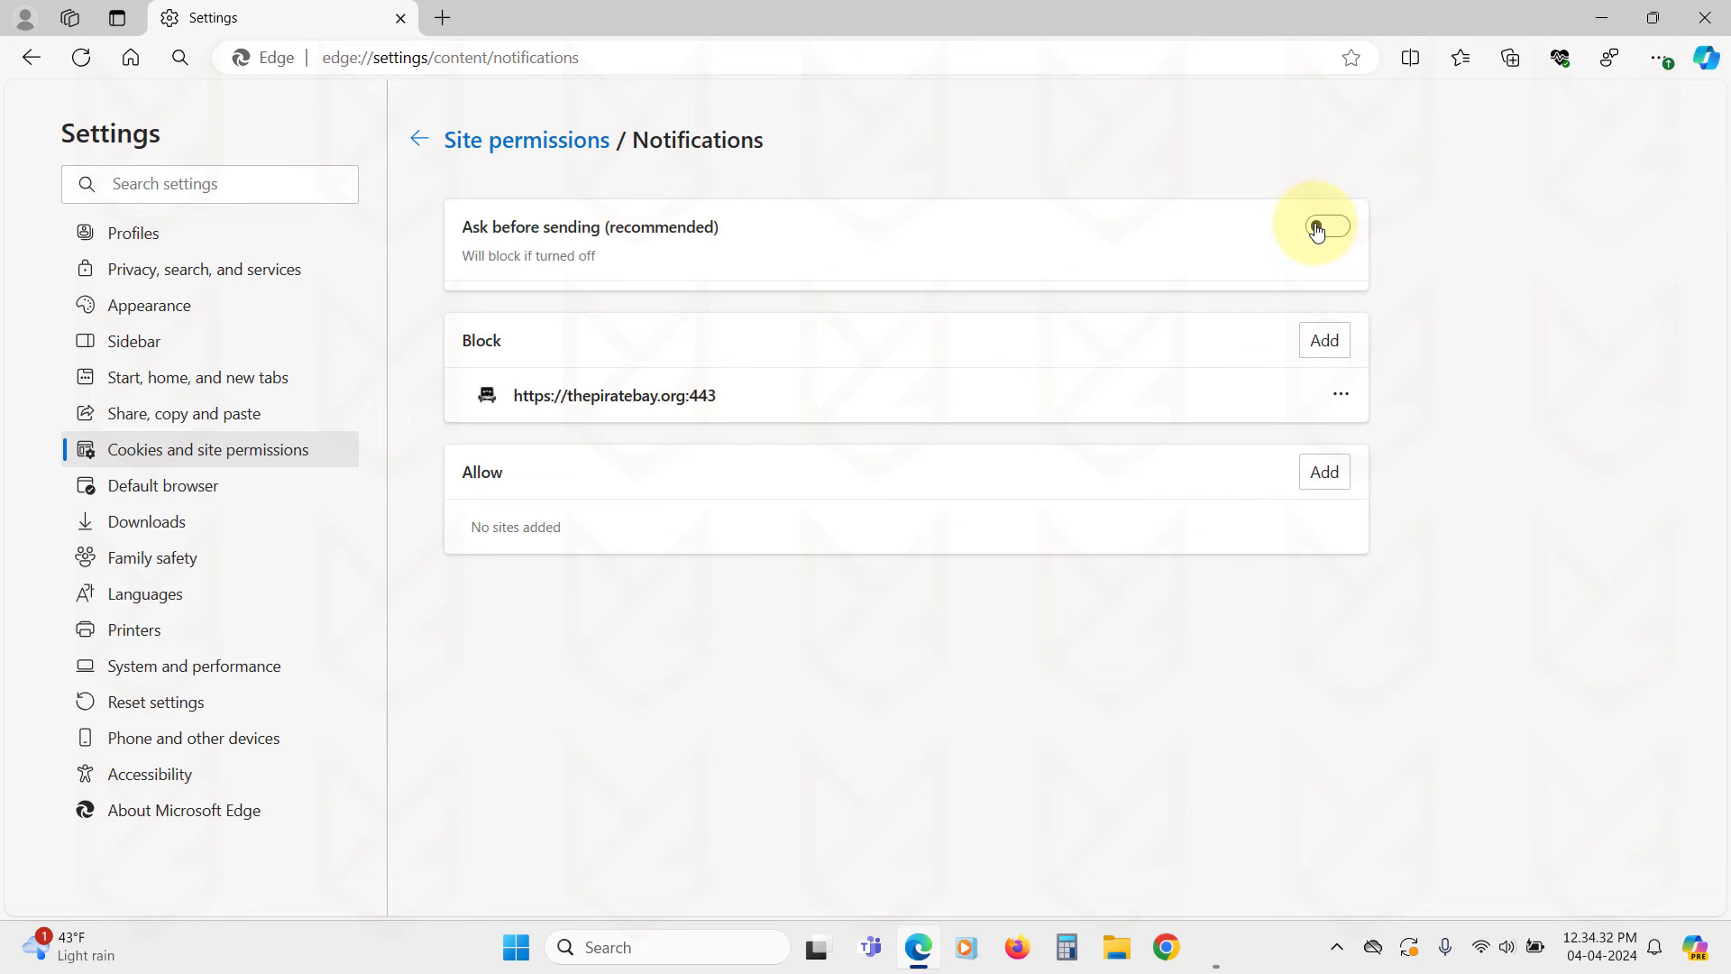
left_click(1327, 227)
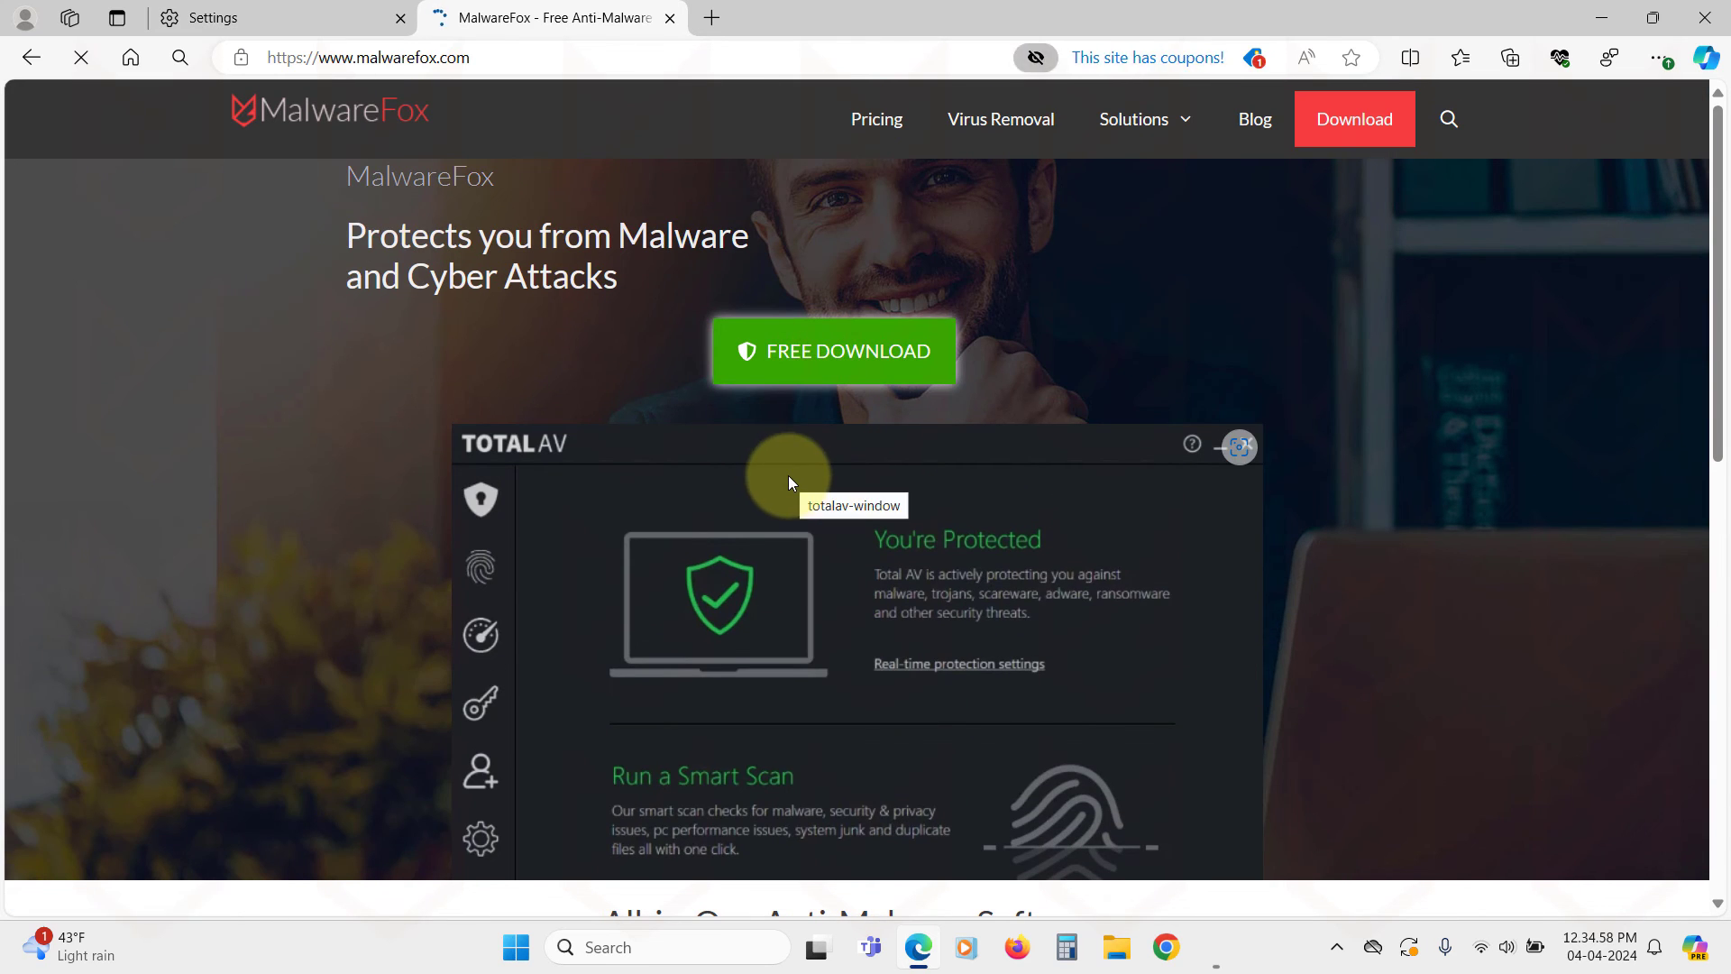
Choose FREE DOWNLOAD on malwarefox.com and review the Total AV offer and pricing.
left_click(833, 351)
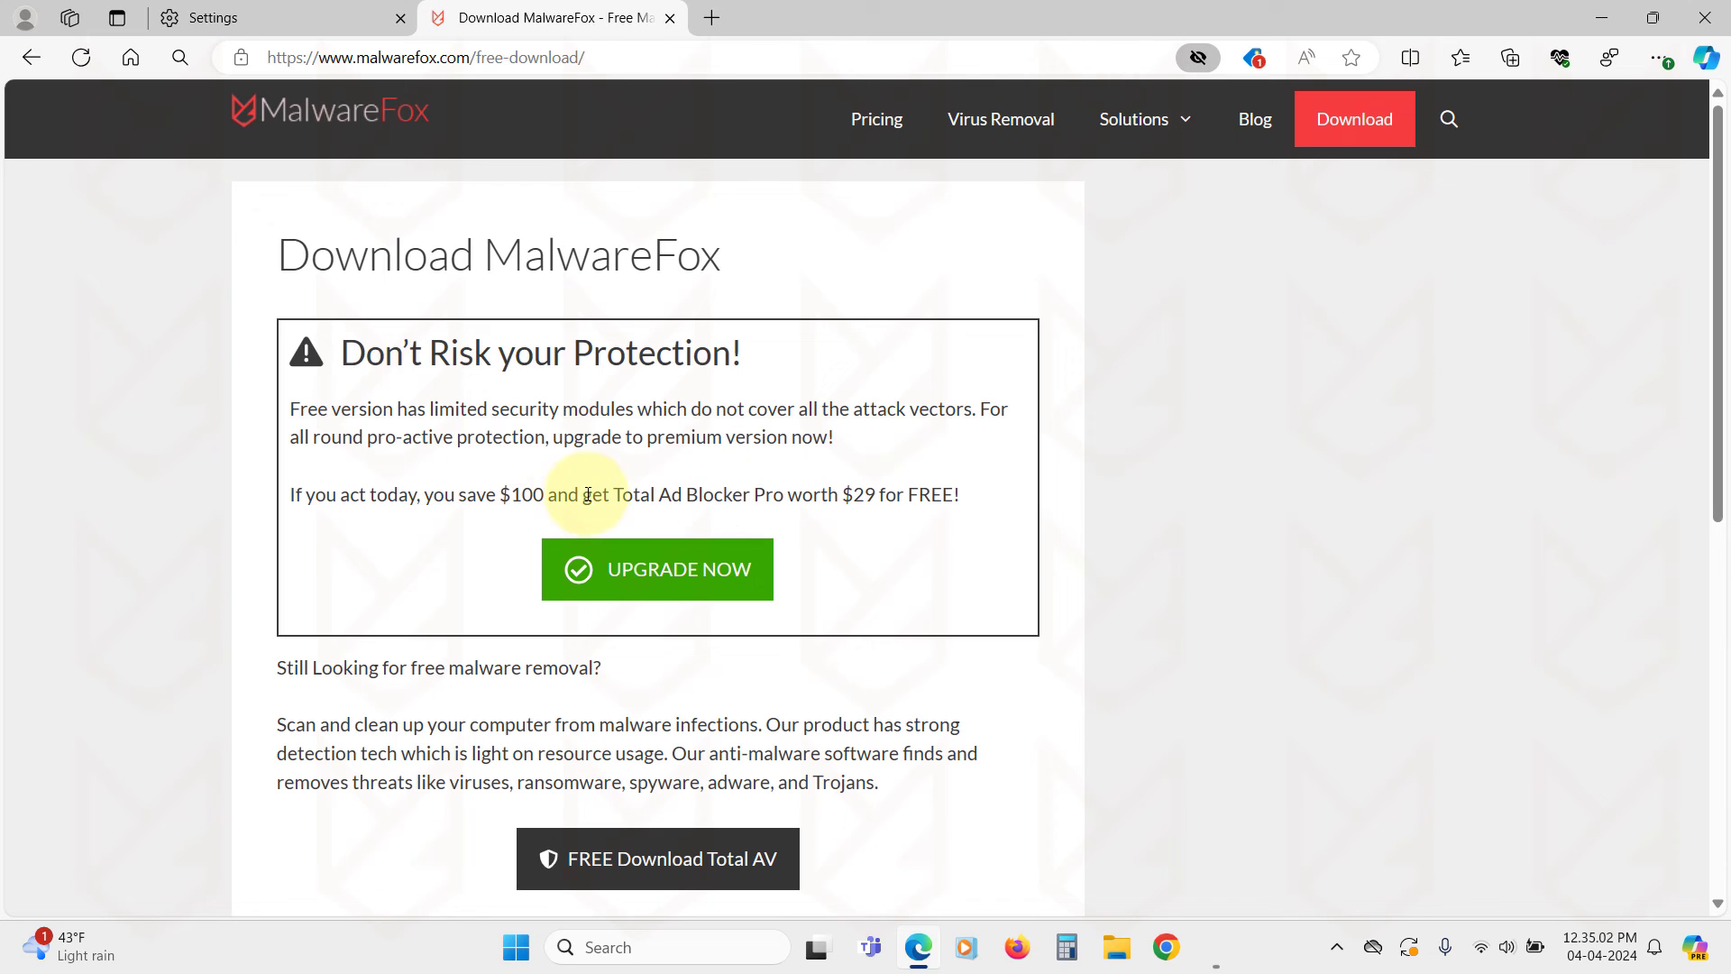
scroll("down", 3)
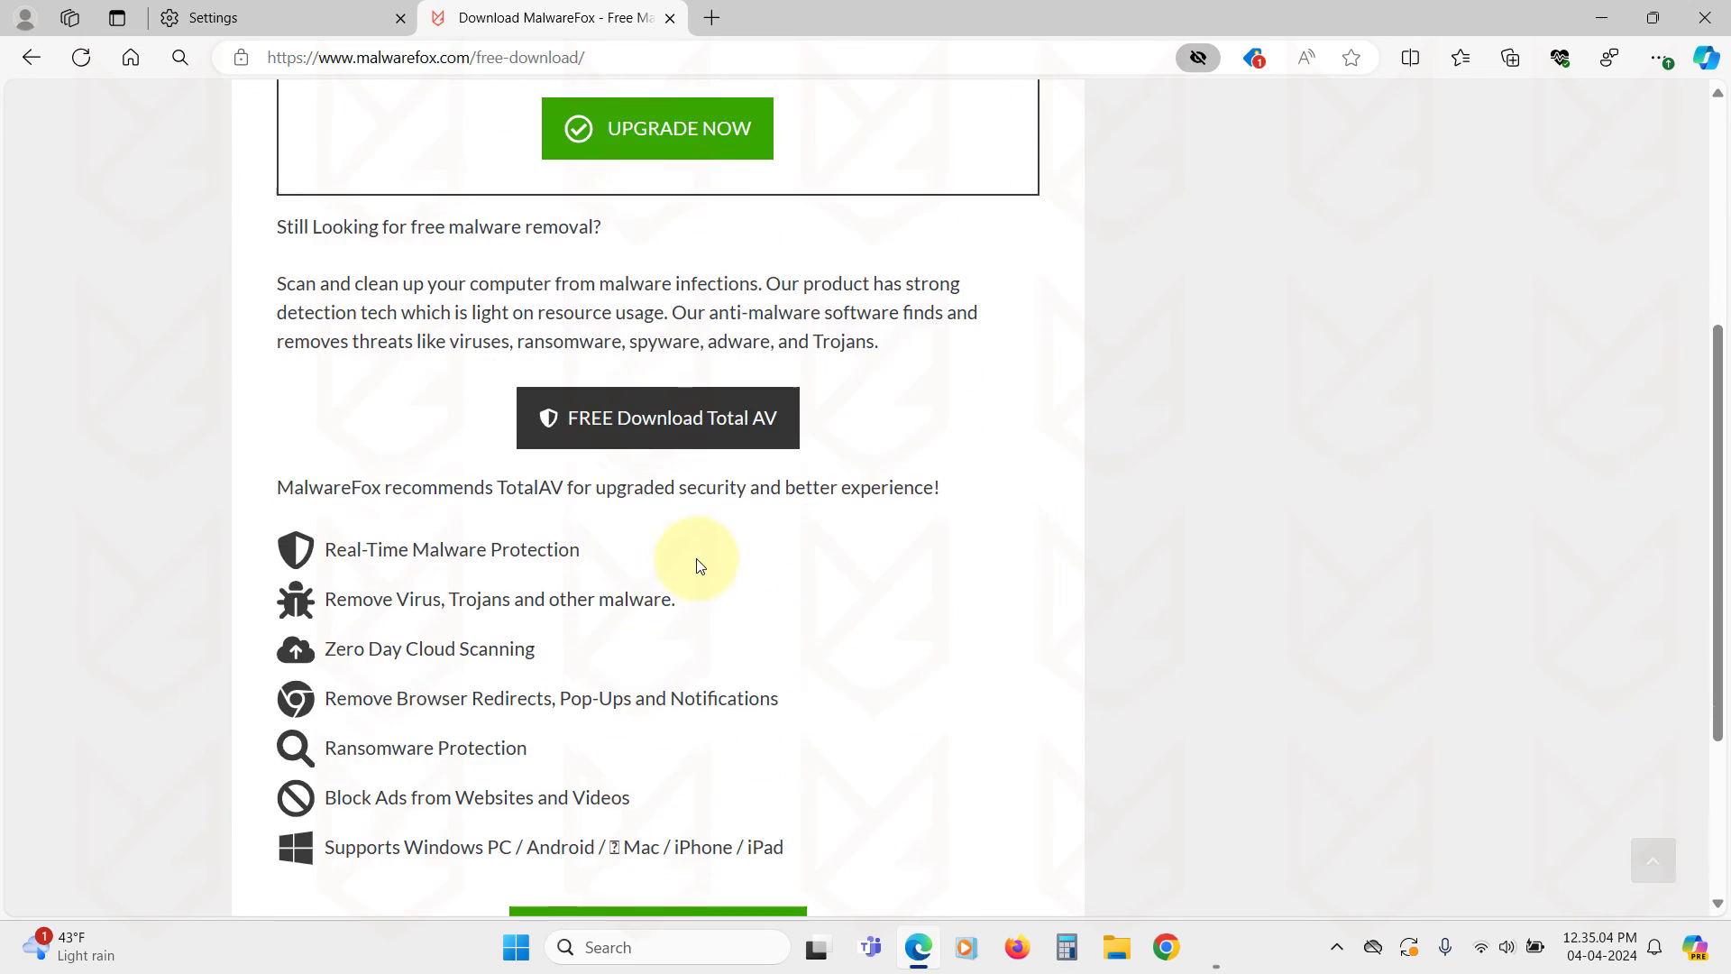
scroll("down", 3)
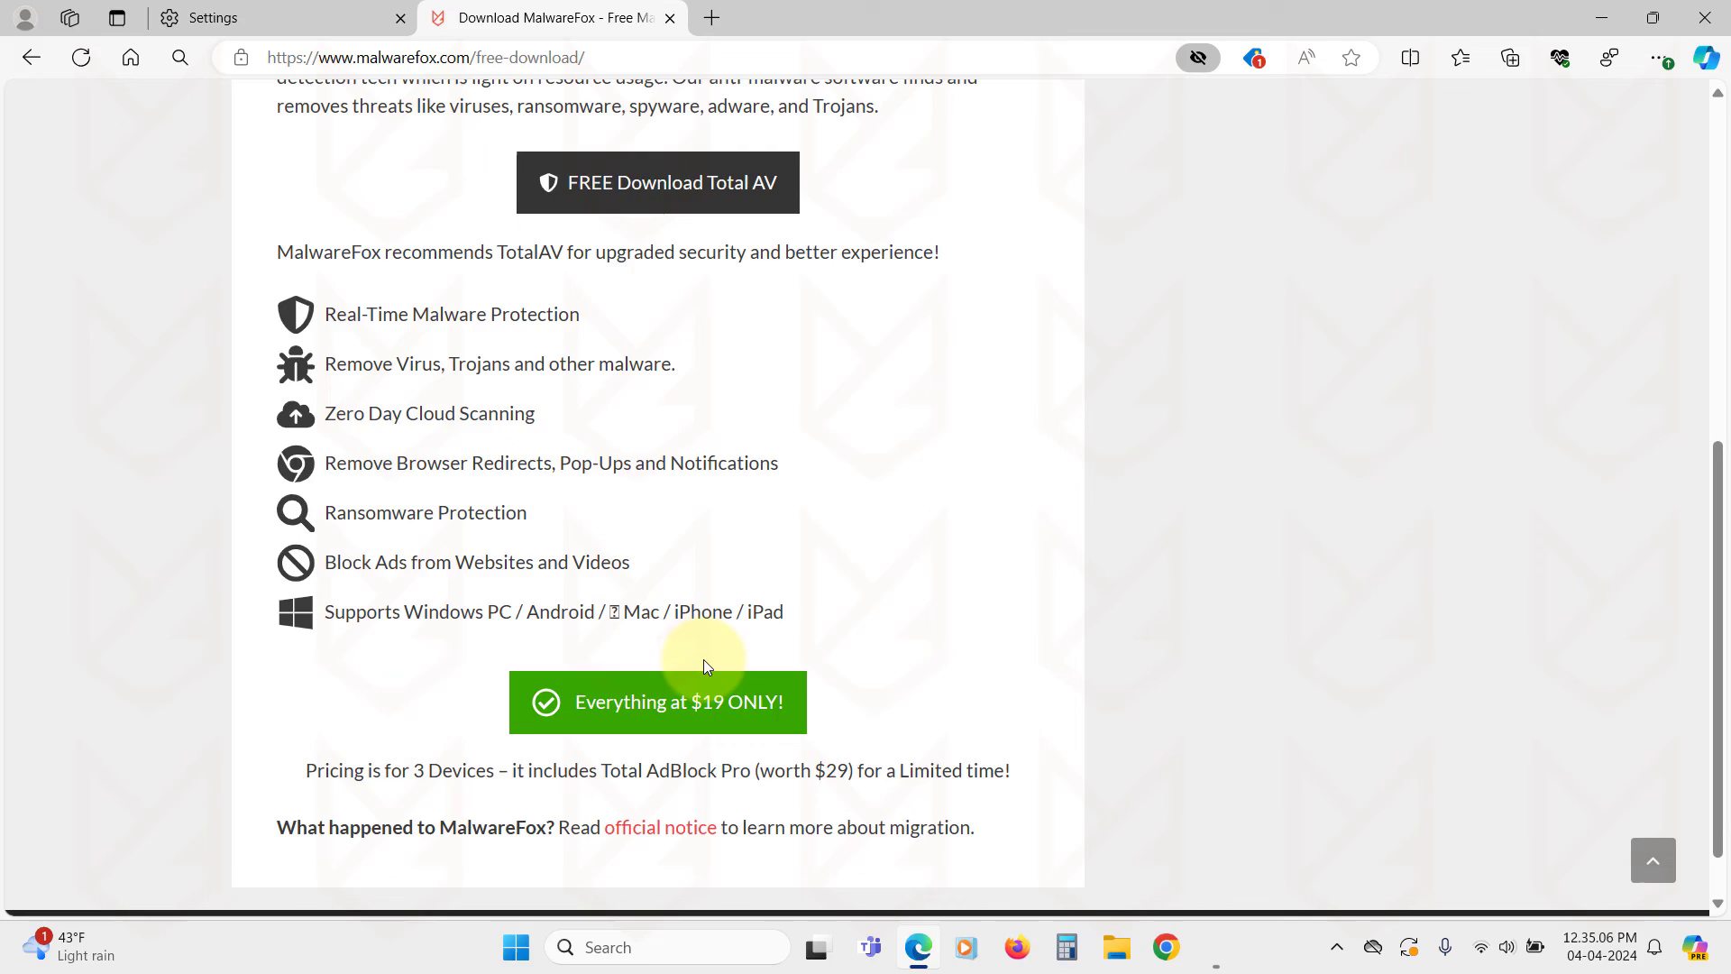